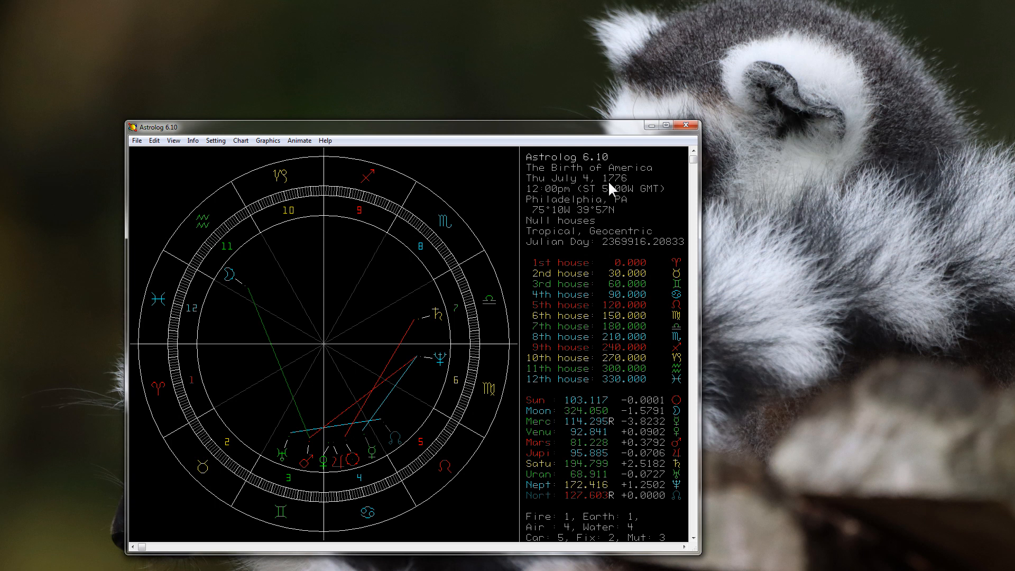
mouse_move(609, 209)
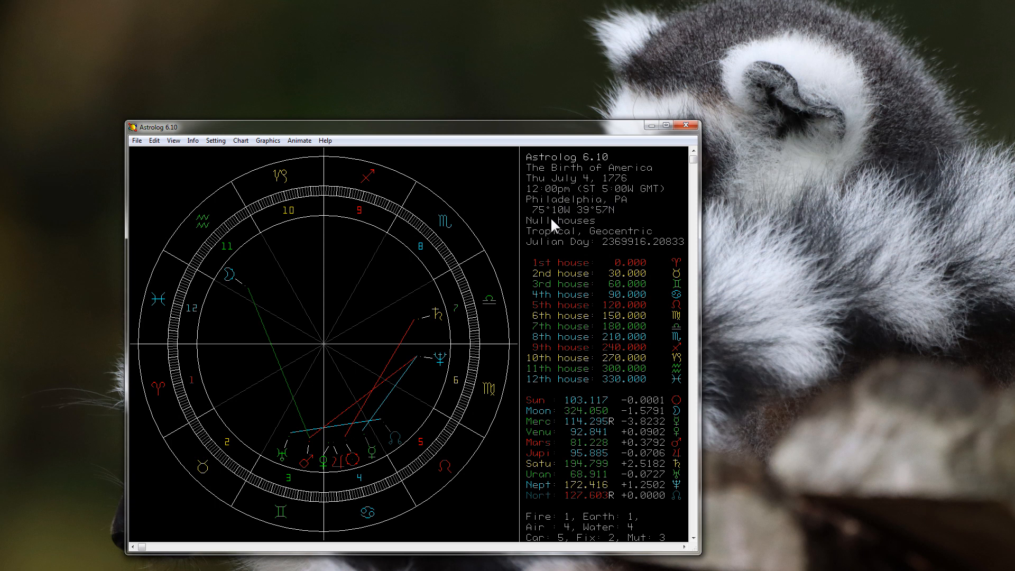
mouse_move(508, 293)
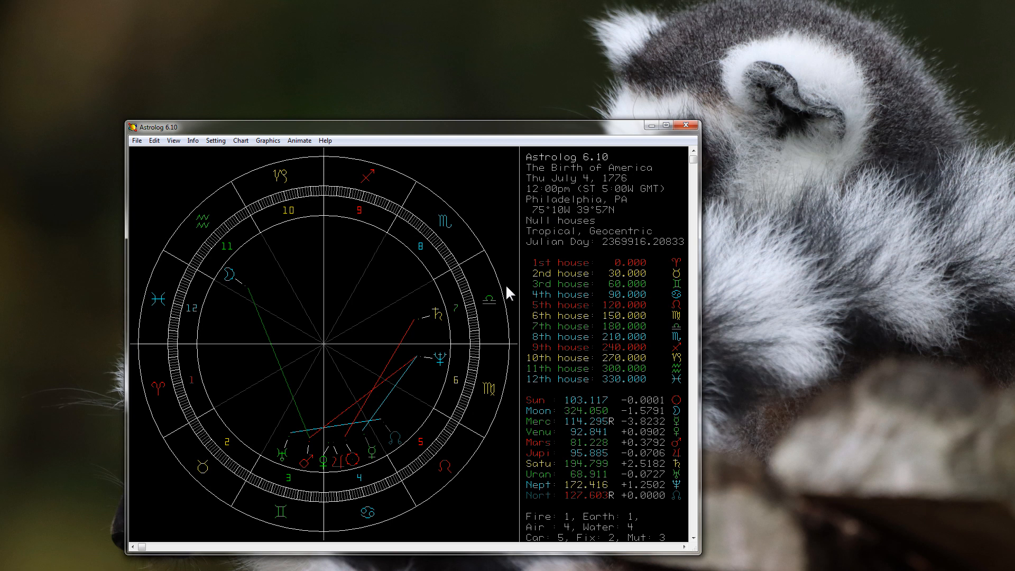
mouse_move(506, 287)
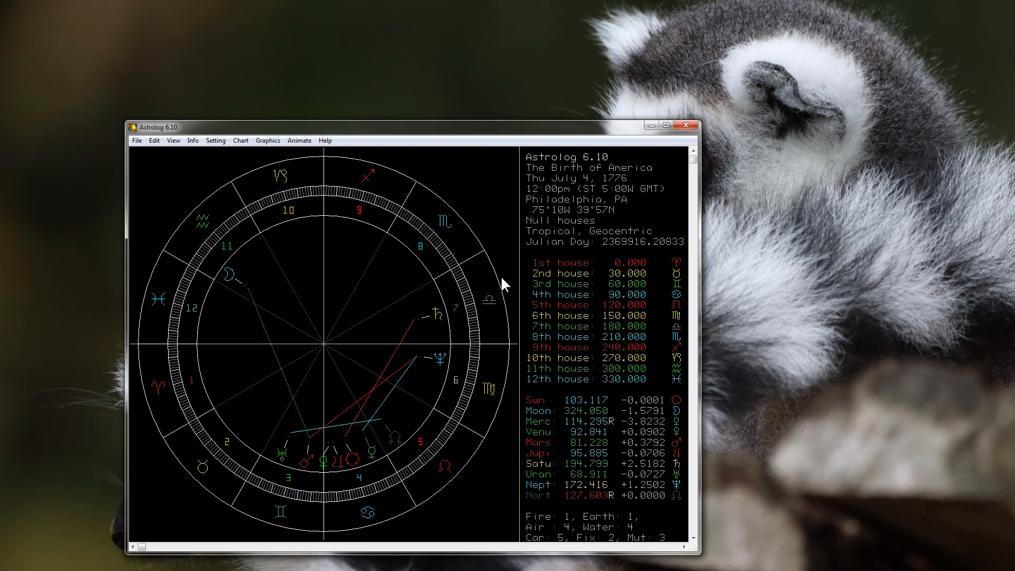
mouse_move(354, 500)
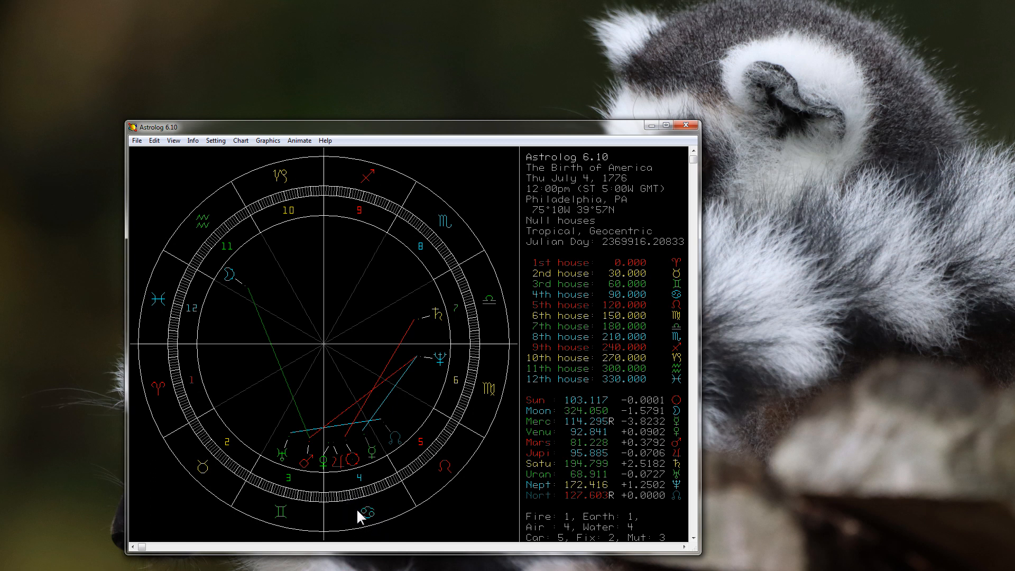
mouse_move(385, 512)
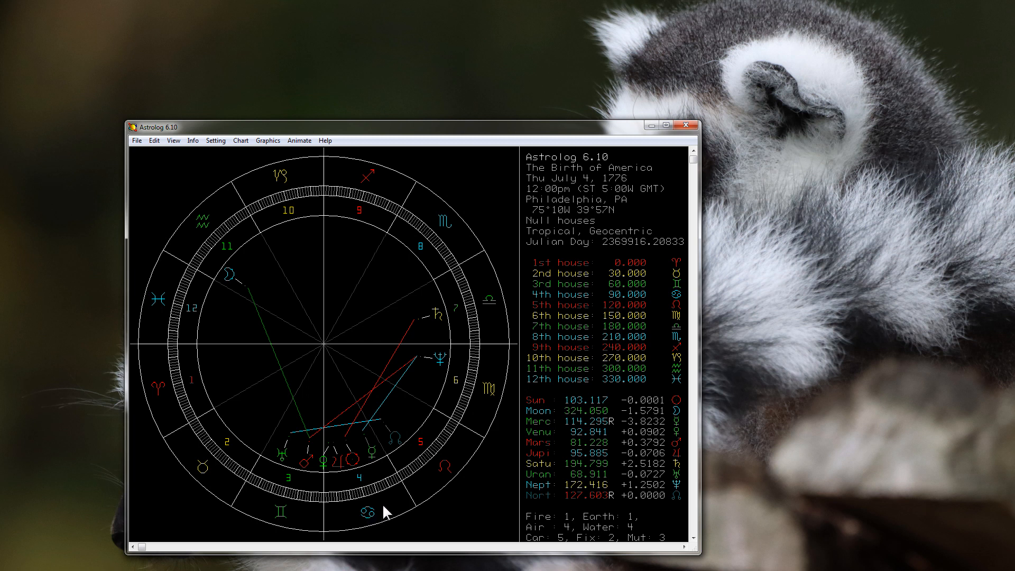
mouse_move(390, 504)
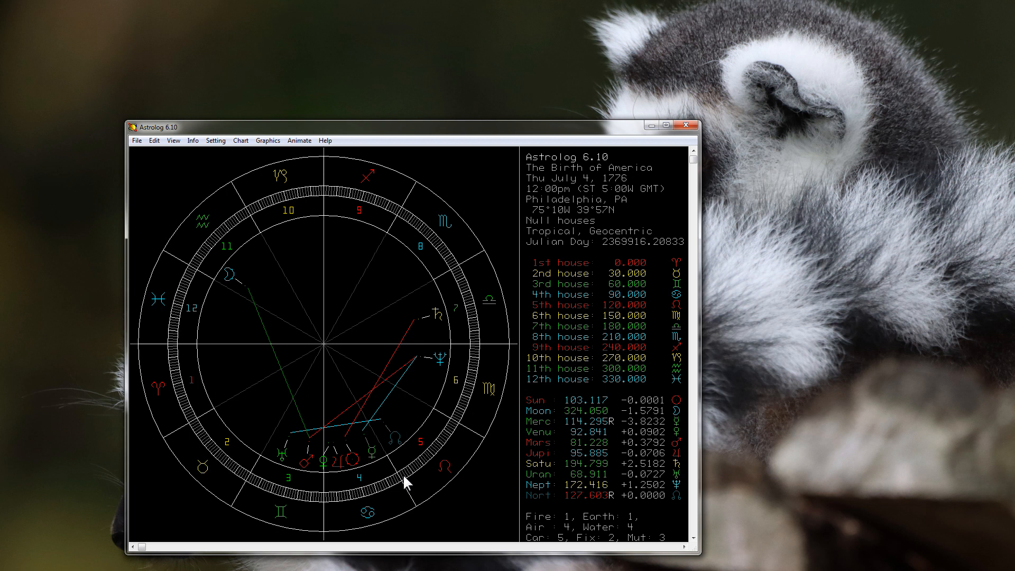
mouse_move(396, 494)
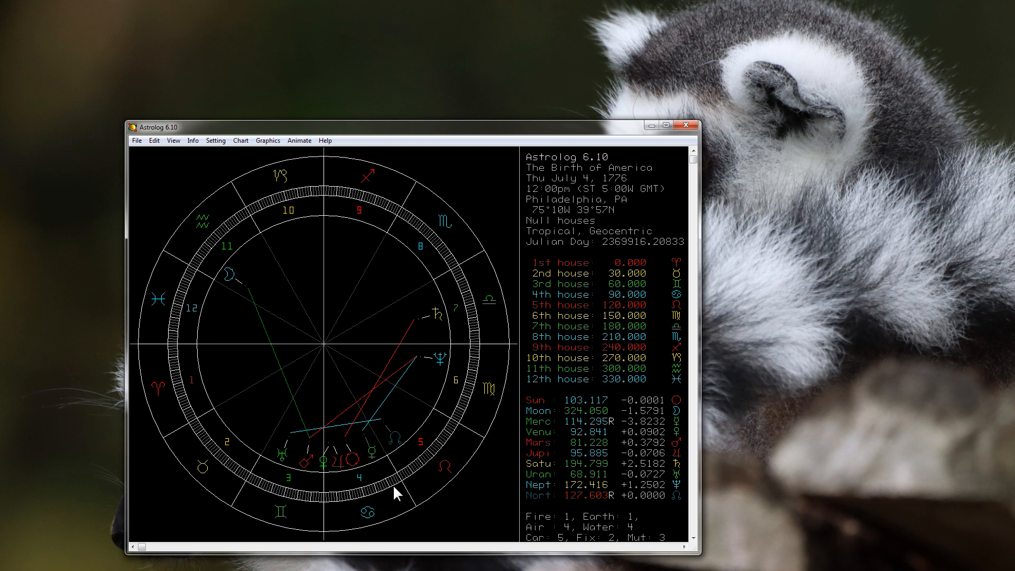
mouse_move(399, 491)
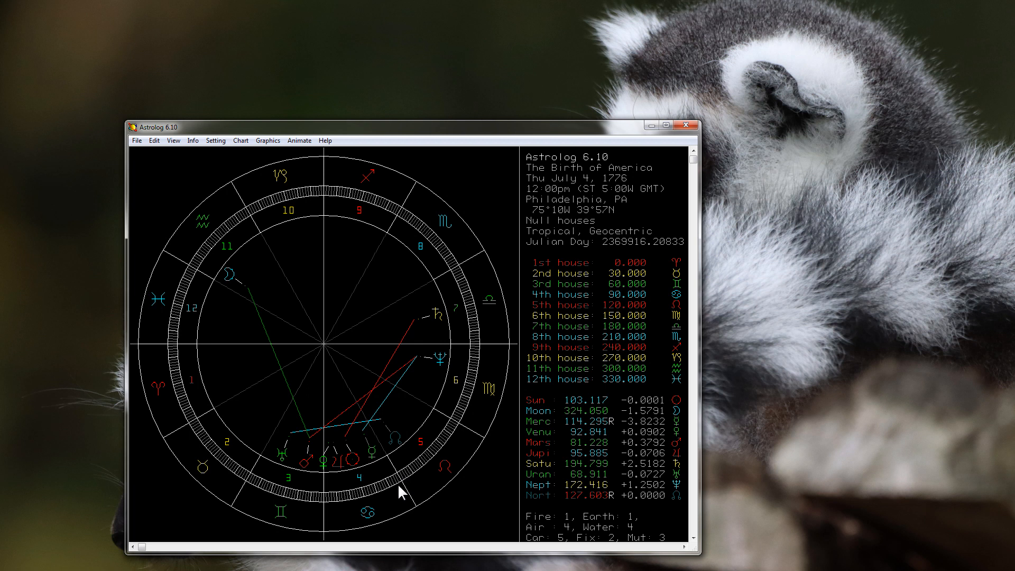
mouse_move(558, 489)
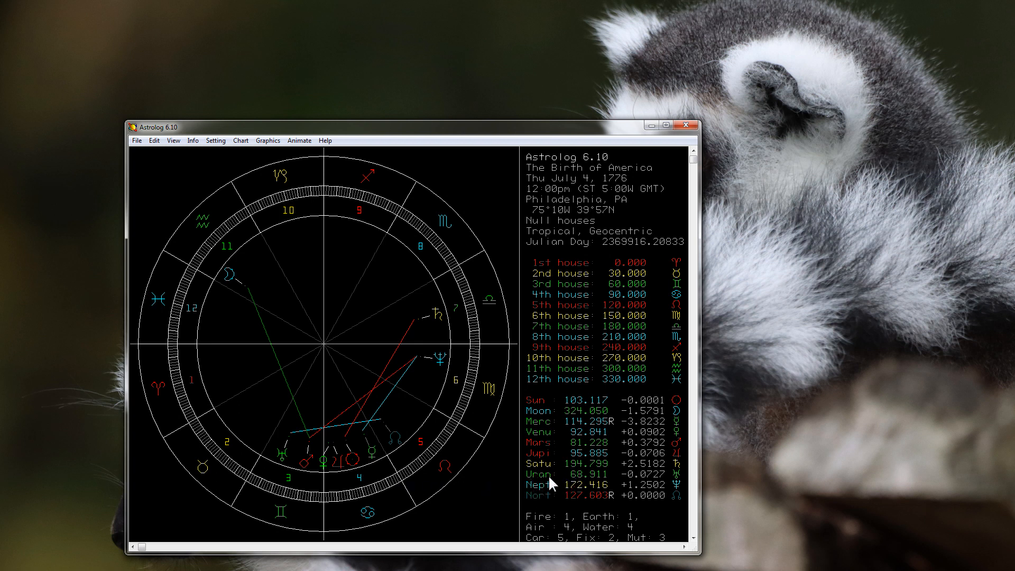
mouse_move(343, 391)
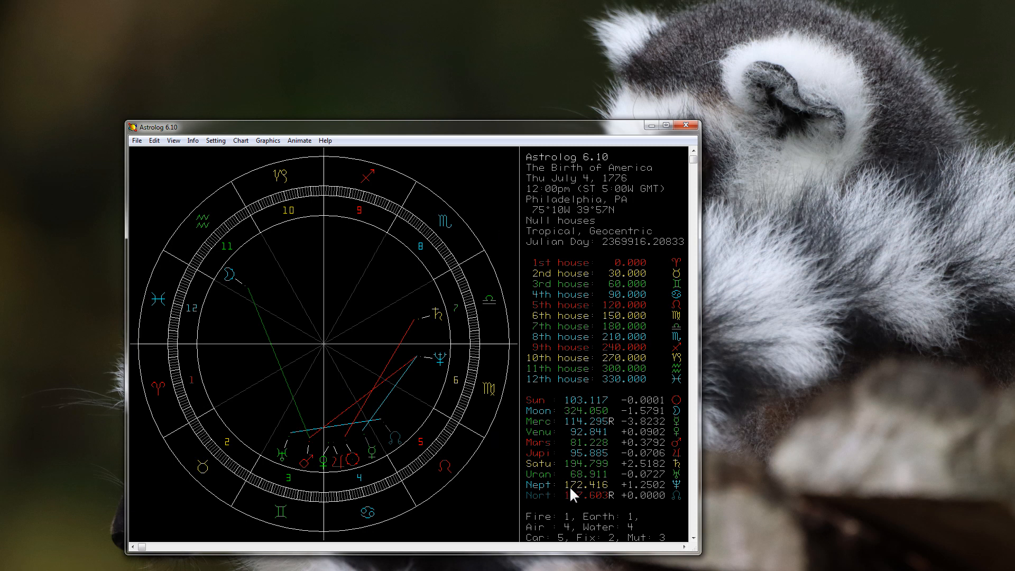
mouse_move(268, 527)
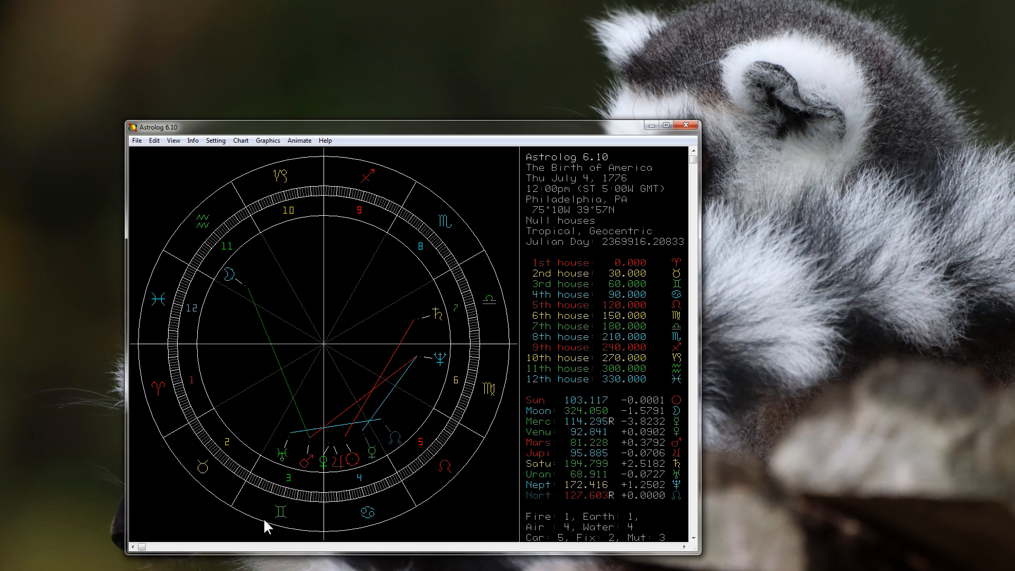
mouse_move(299, 489)
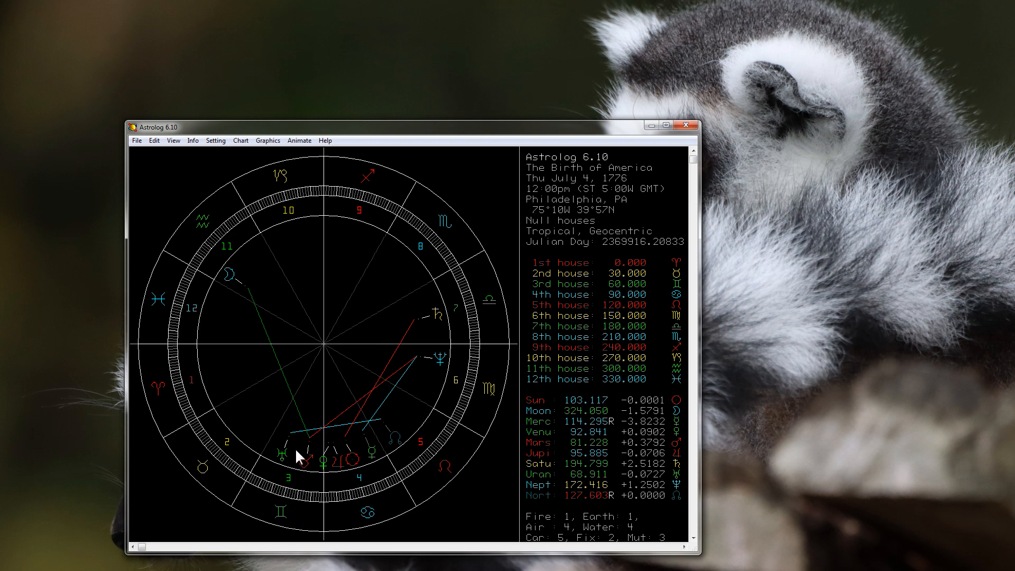
mouse_move(292, 466)
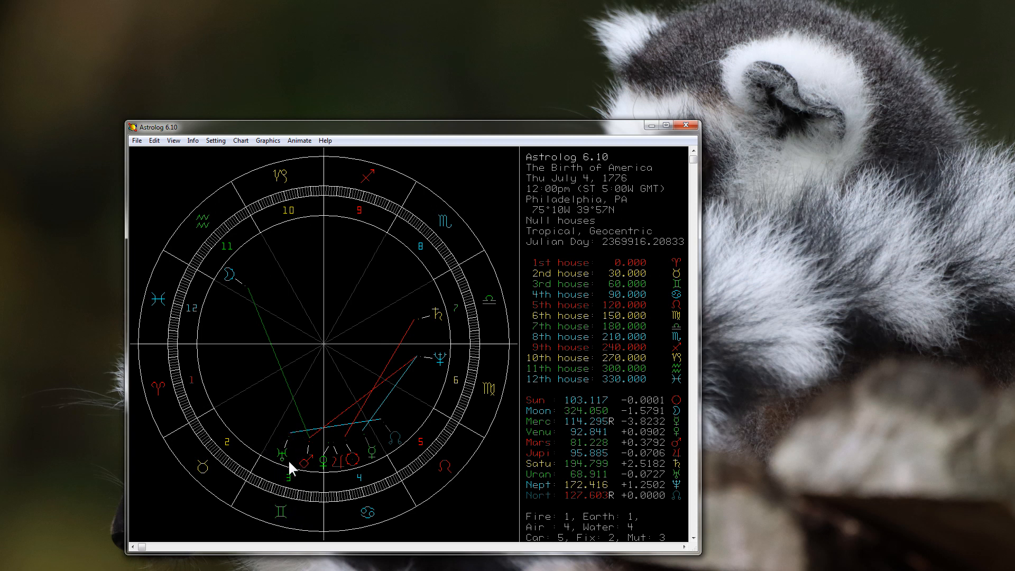
mouse_move(292, 432)
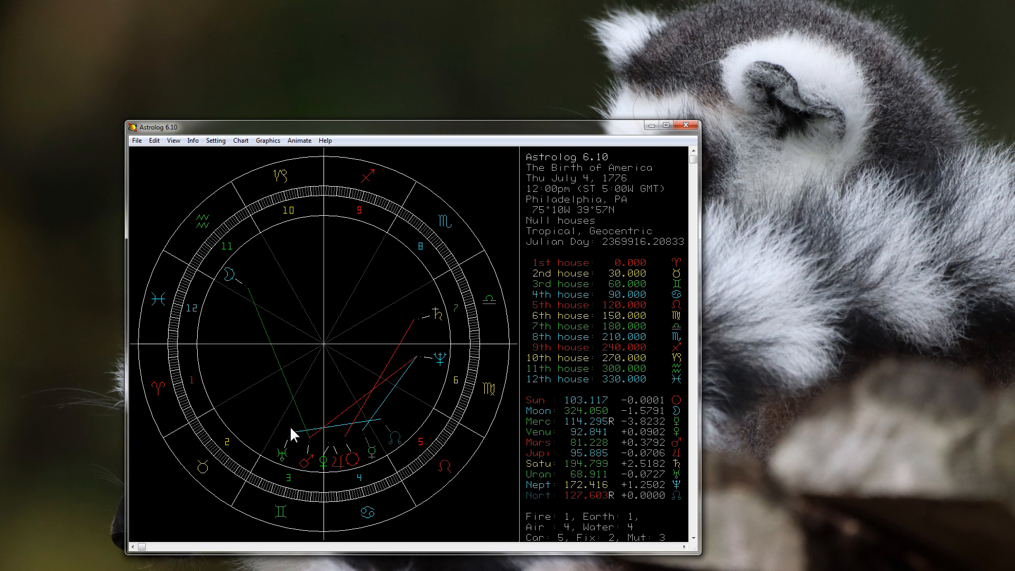
mouse_move(266, 448)
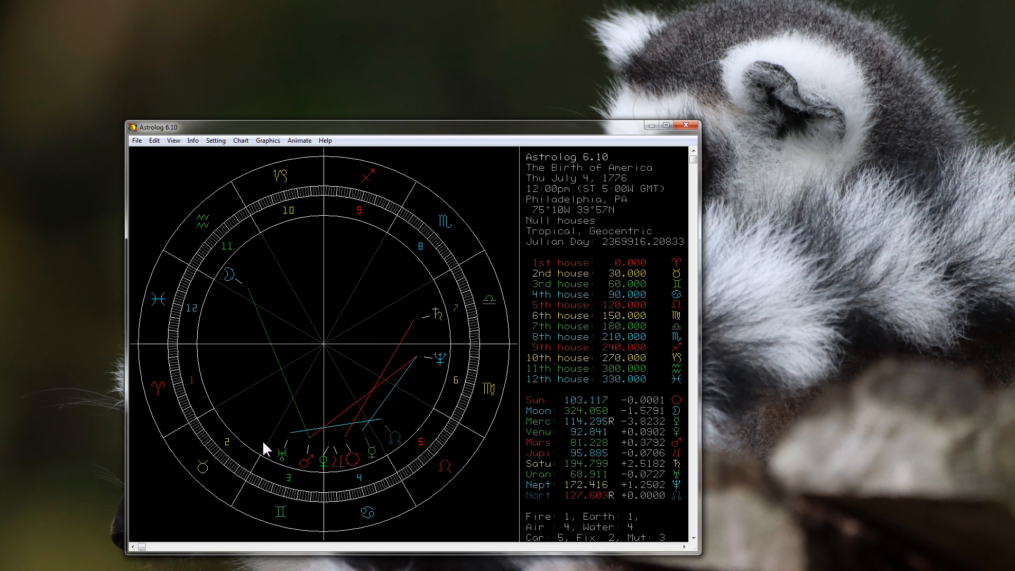
mouse_move(290, 492)
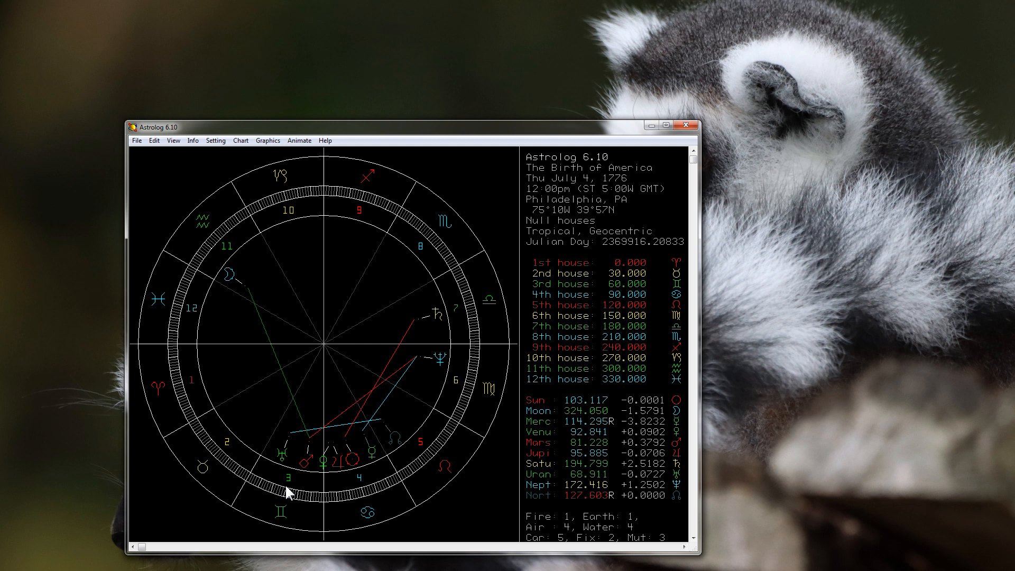
mouse_move(288, 457)
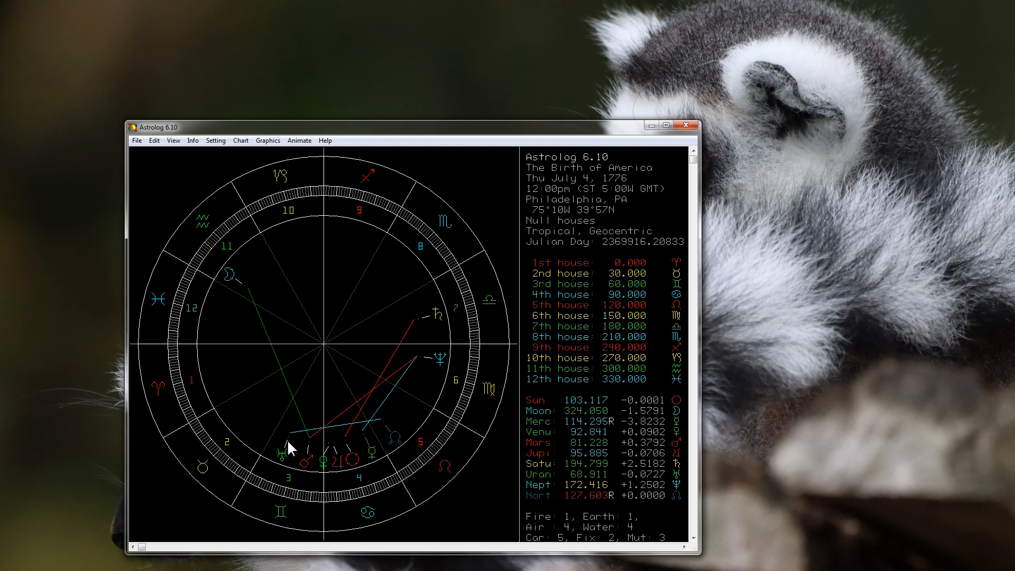
mouse_move(234, 228)
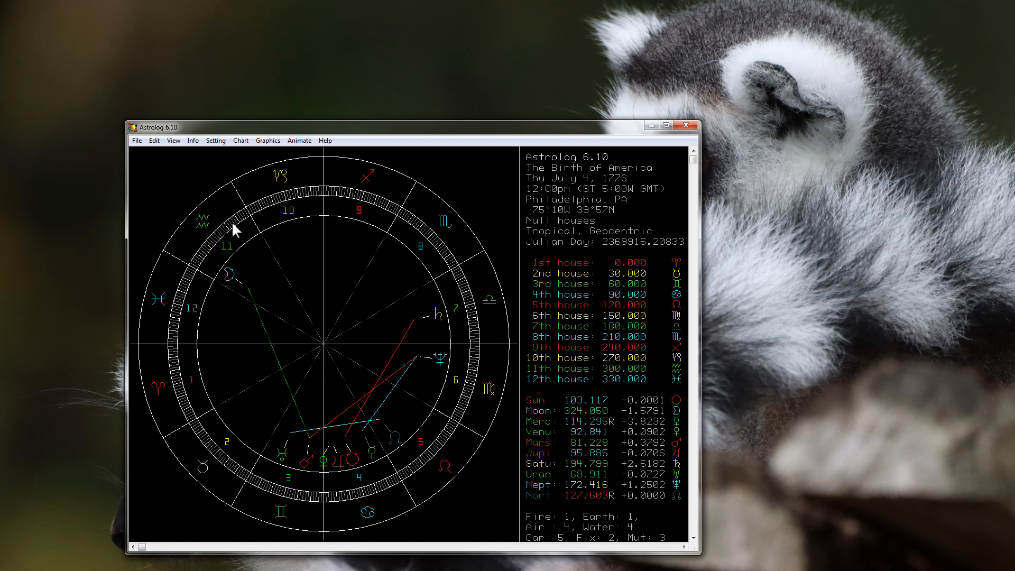
mouse_move(316, 452)
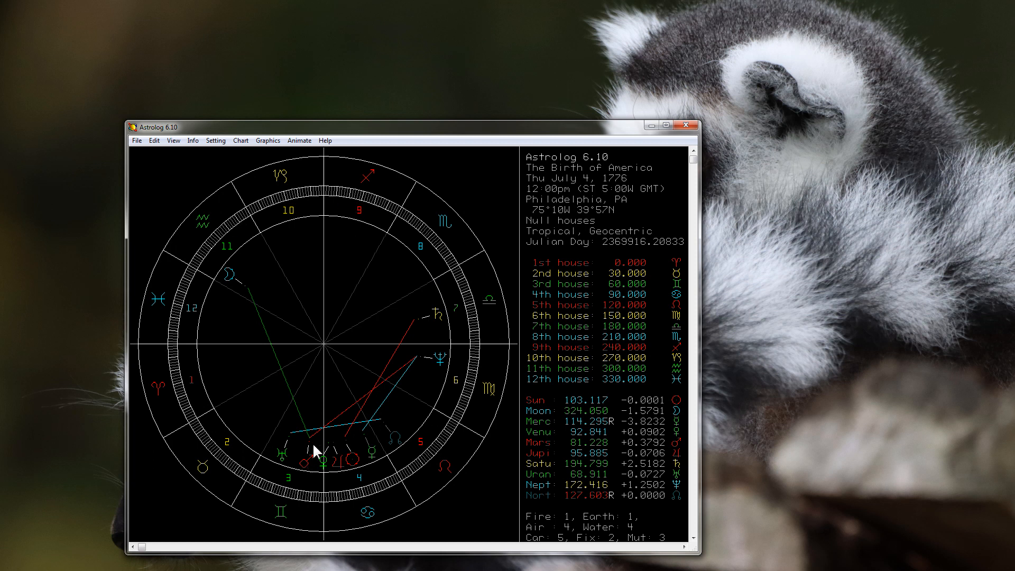
mouse_move(318, 426)
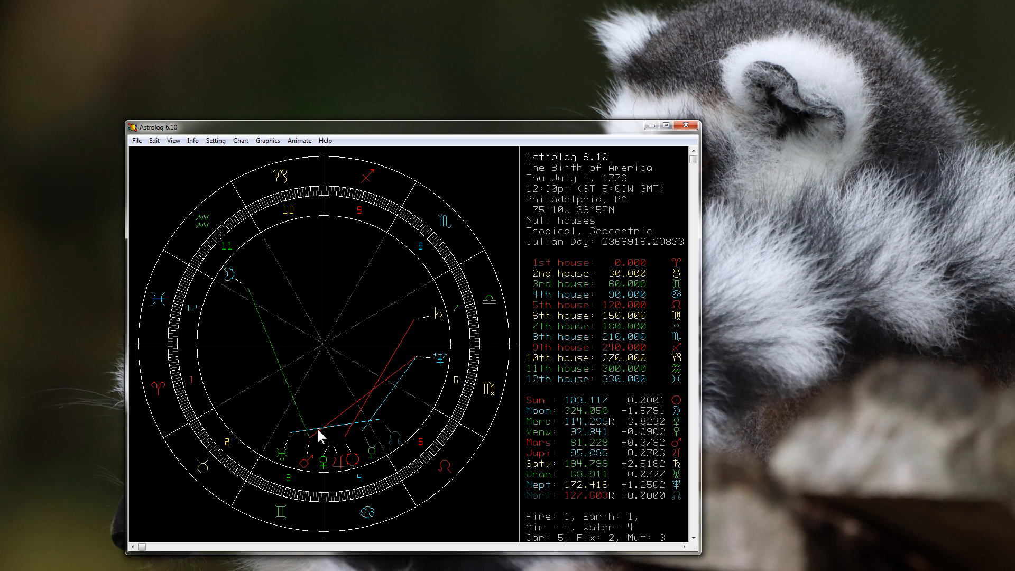
mouse_move(265, 484)
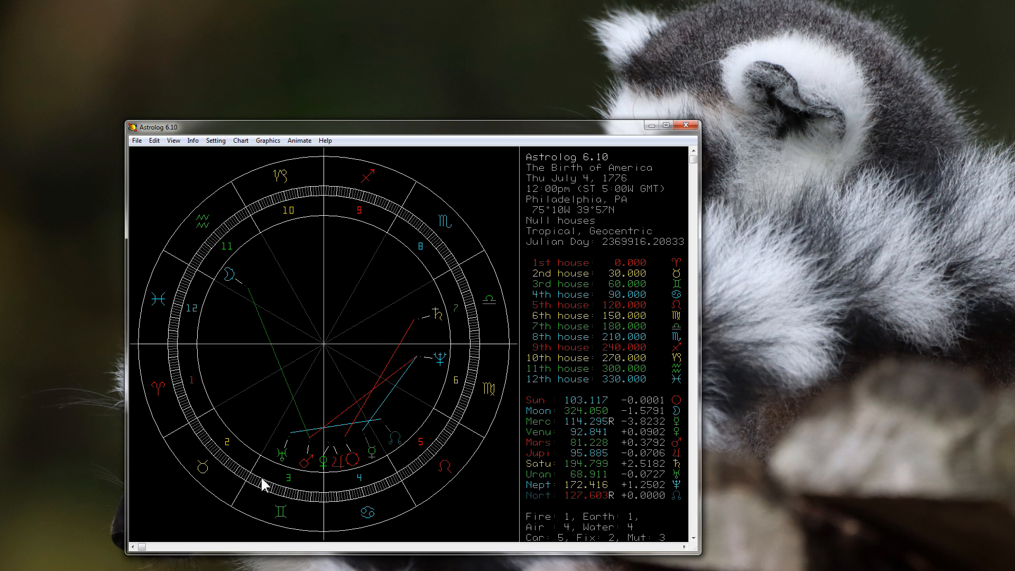
mouse_move(308, 457)
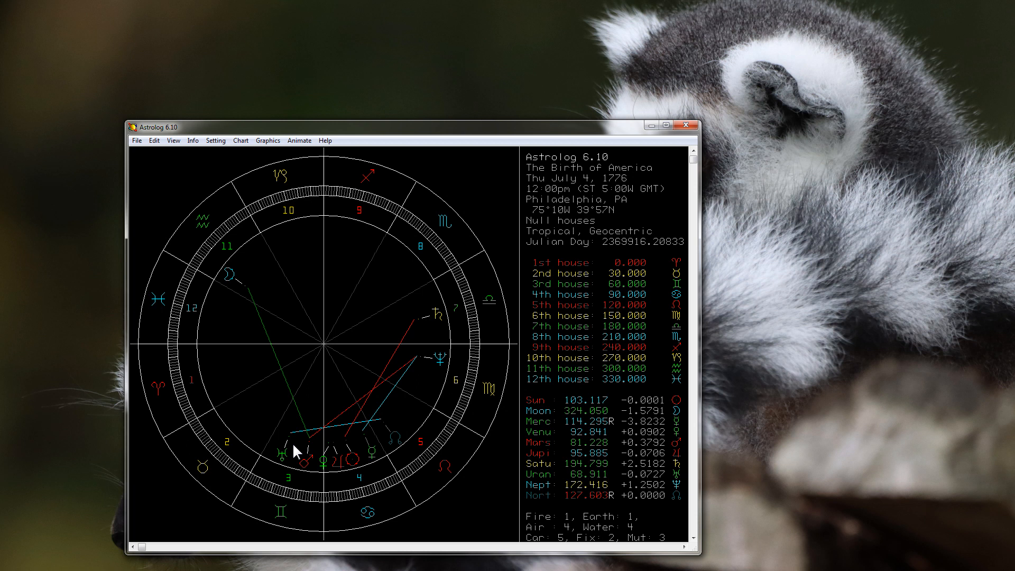
mouse_move(305, 461)
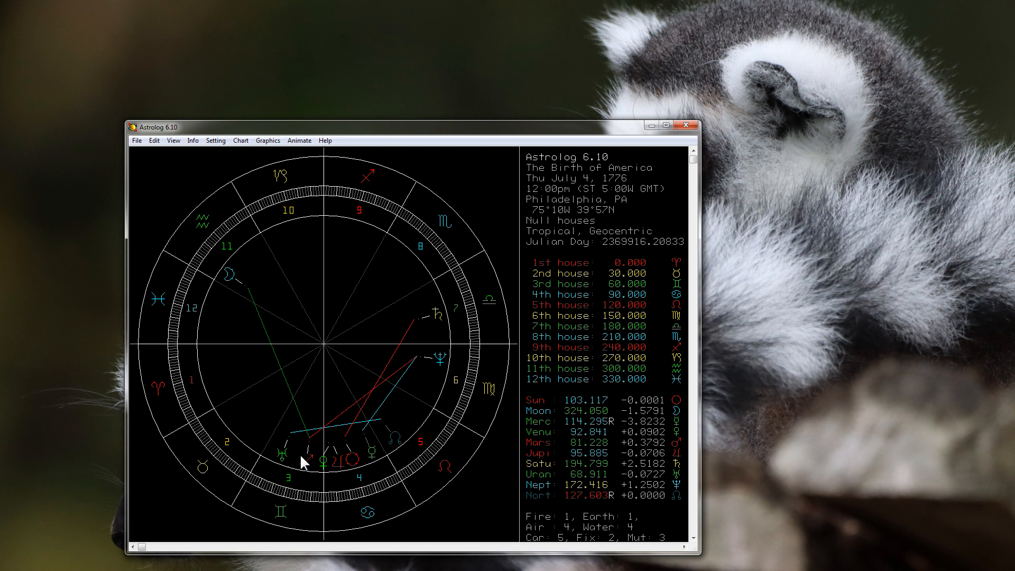
mouse_move(272, 458)
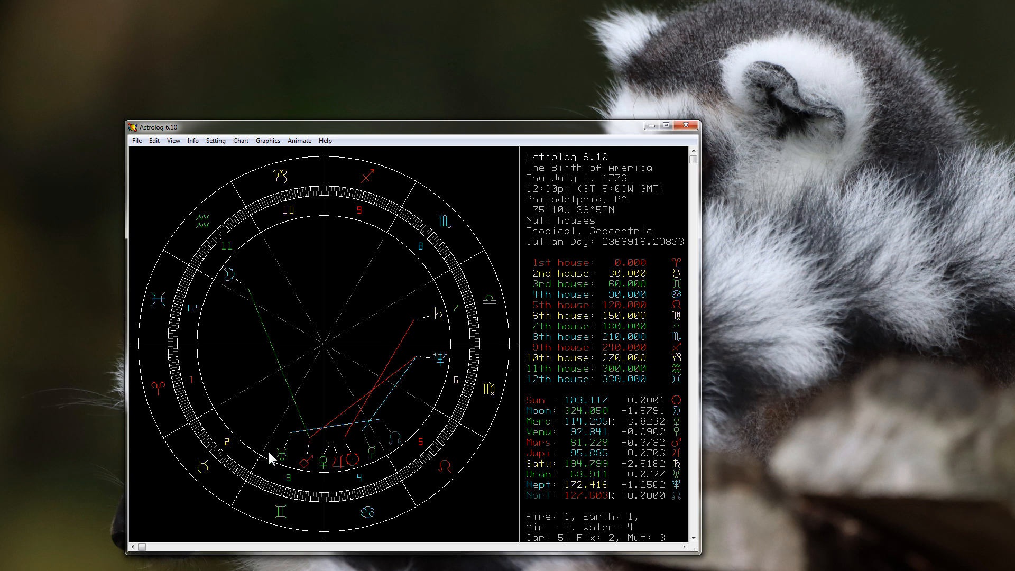
mouse_move(318, 433)
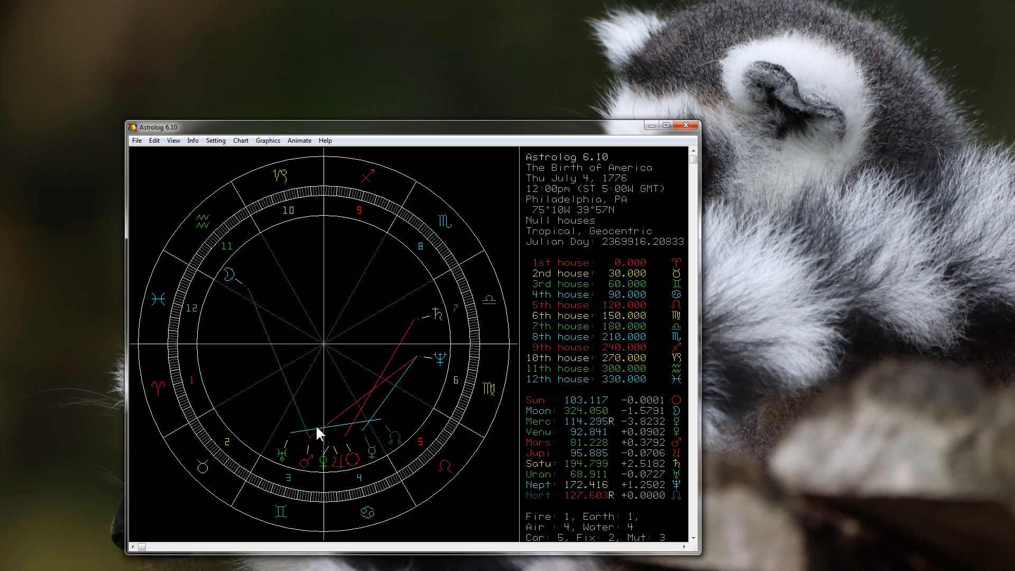
mouse_move(265, 461)
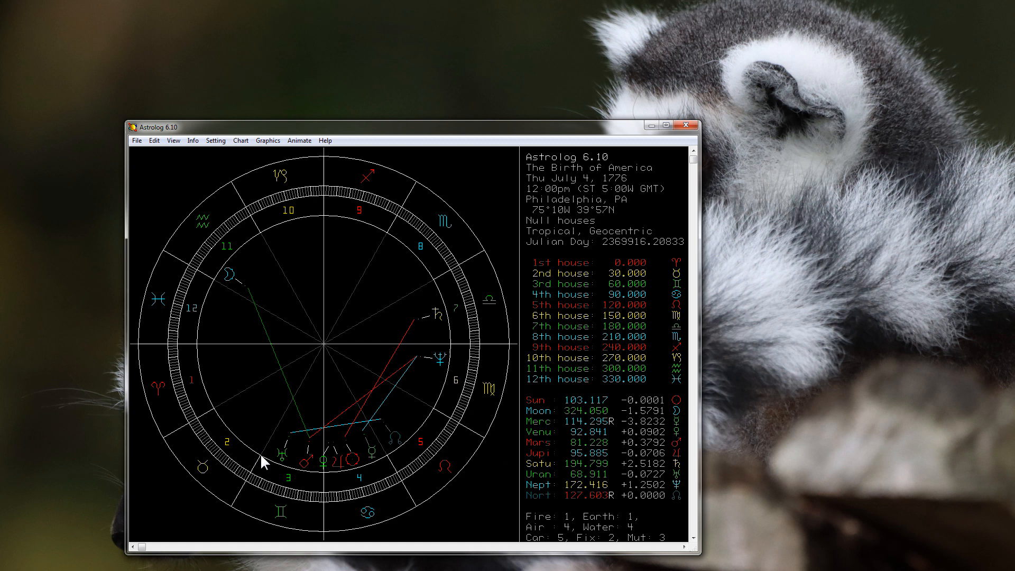
mouse_move(307, 412)
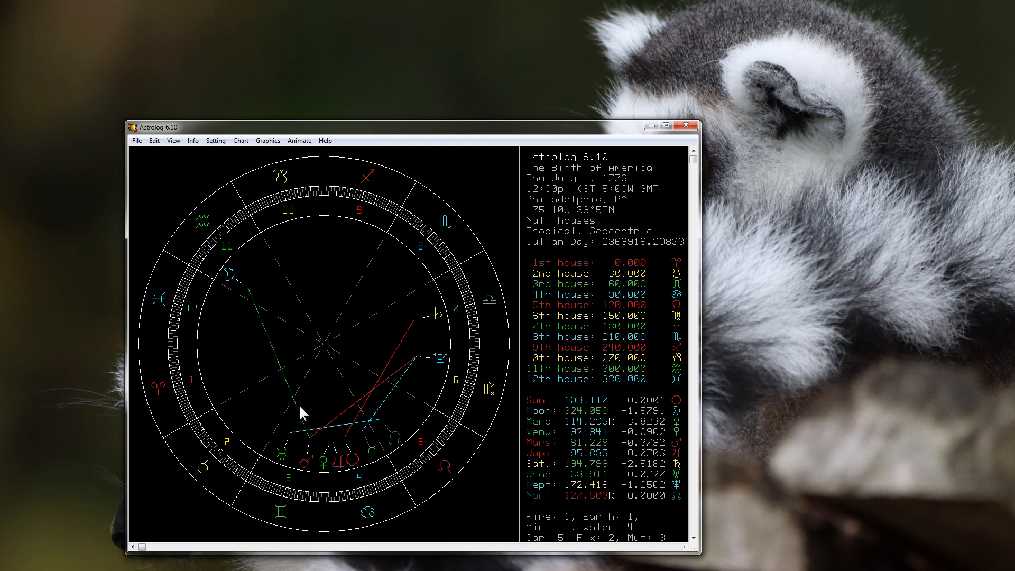
mouse_move(240, 473)
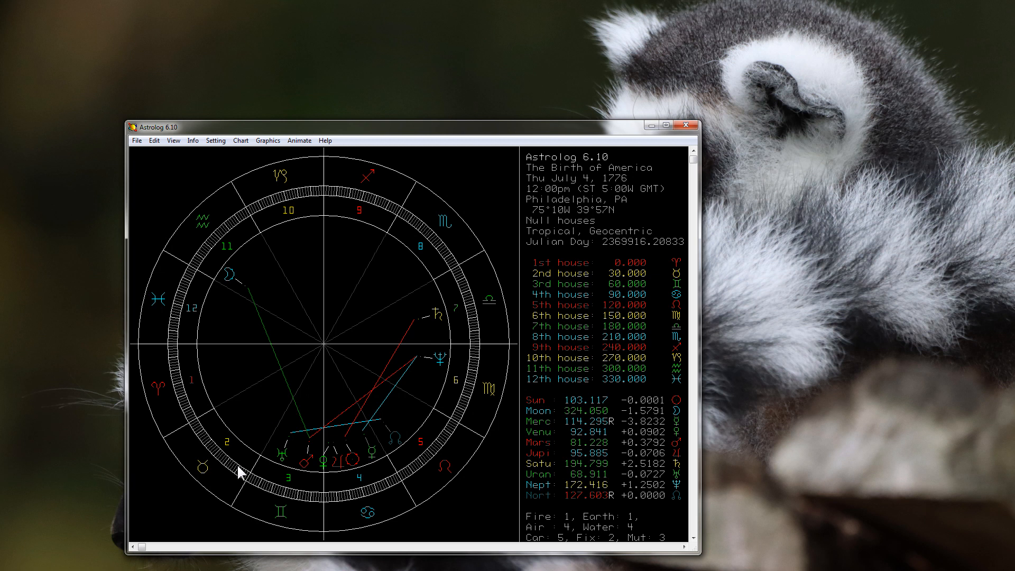
mouse_move(272, 463)
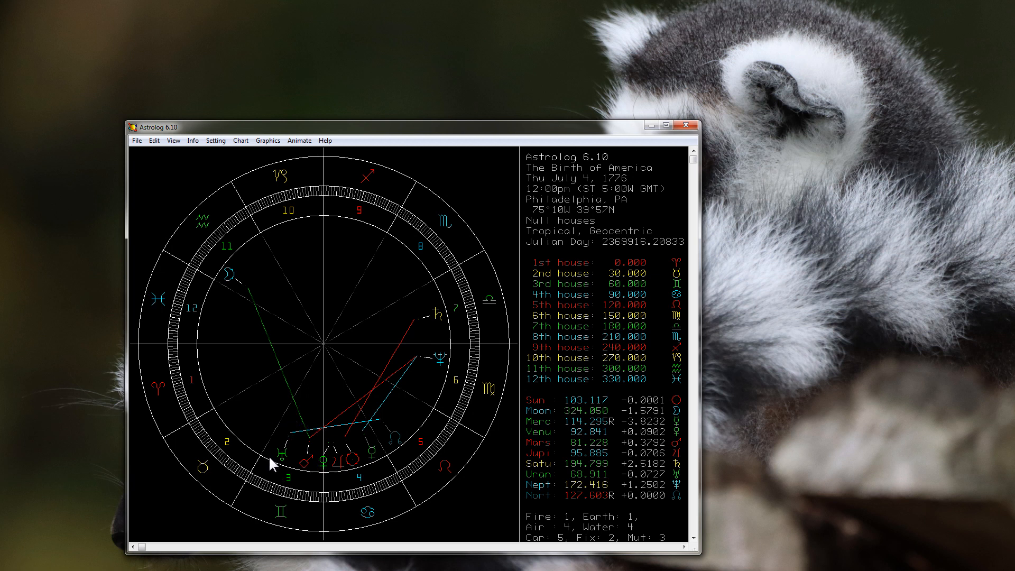
mouse_move(280, 439)
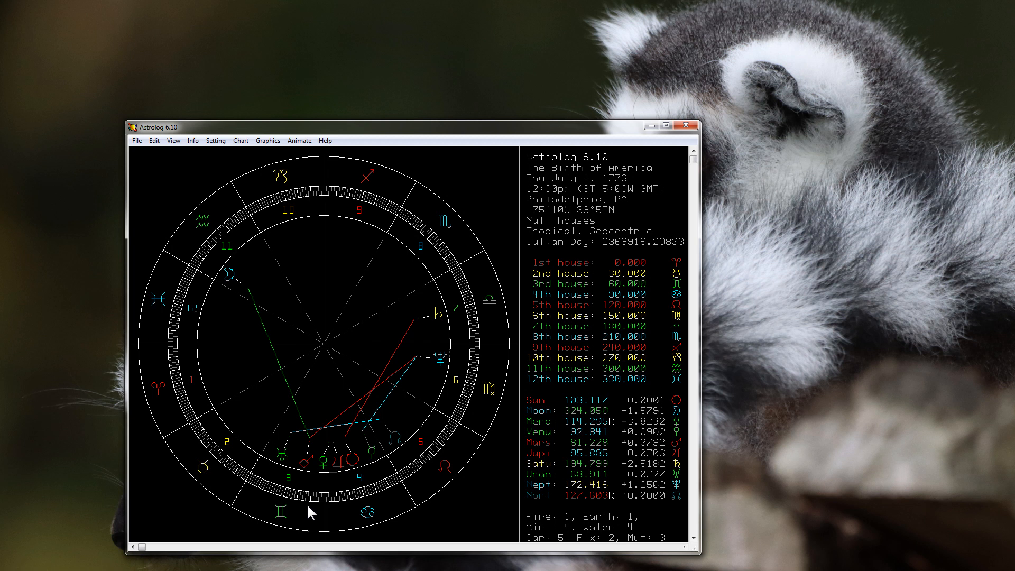
mouse_move(387, 410)
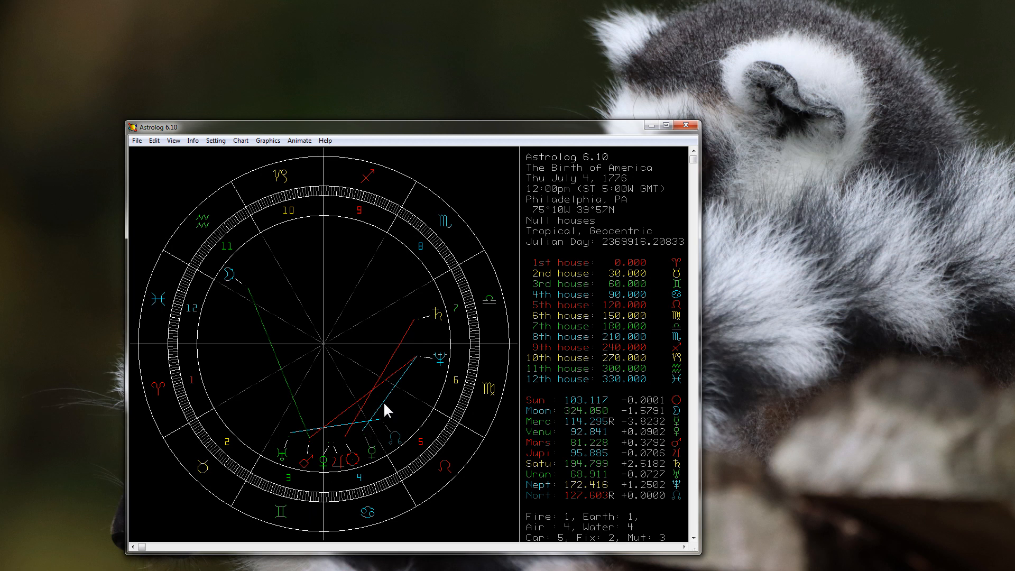
Restrict the chart objects so Uranus is the only planet drawn on the 1776 wheel
click(216, 141)
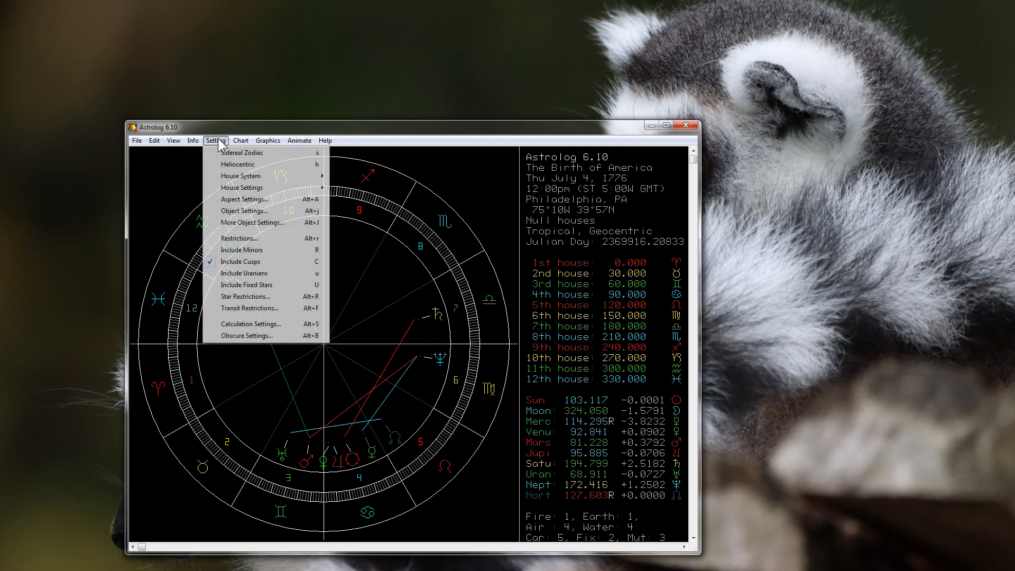
click(239, 238)
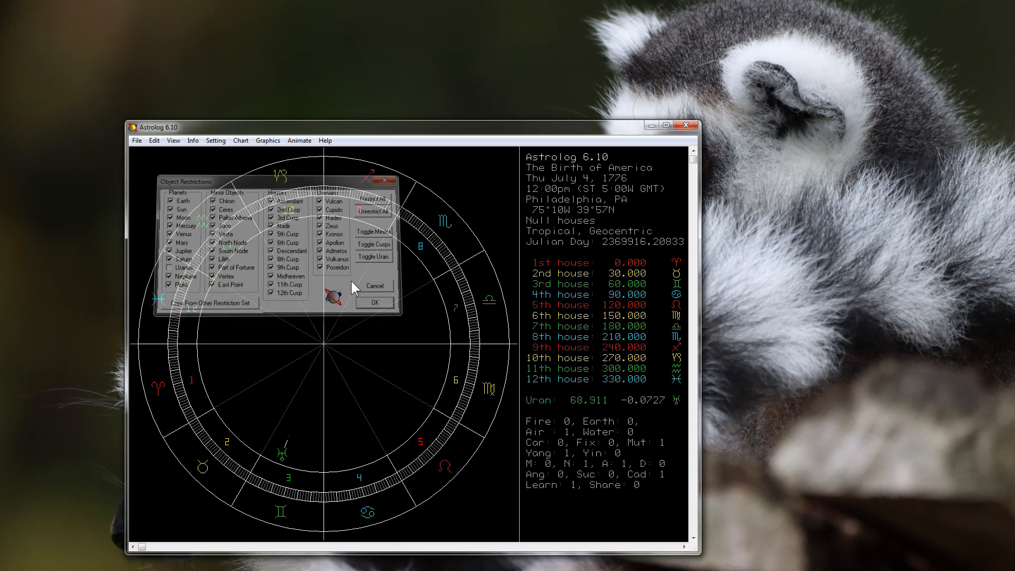
click(374, 302)
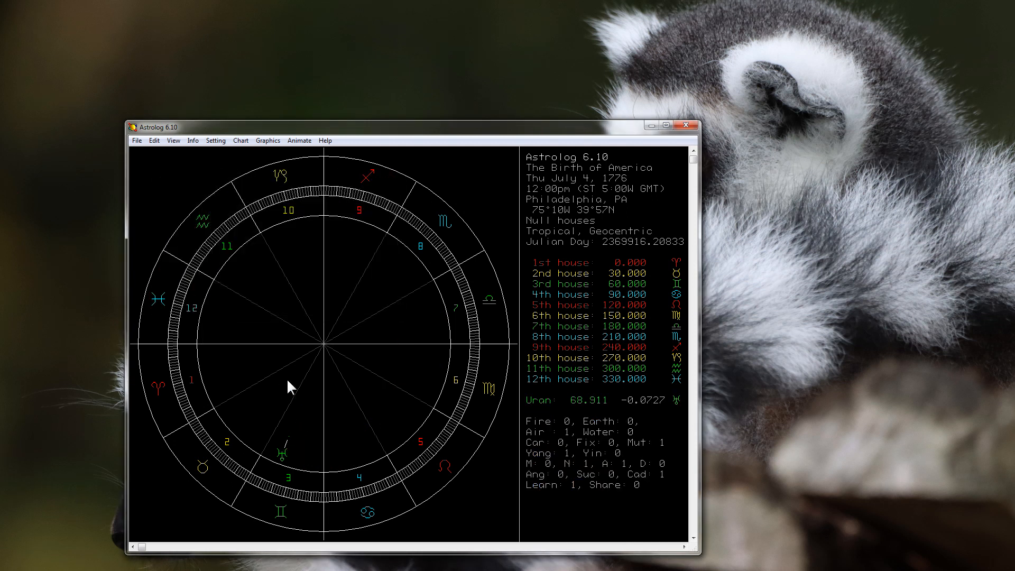
mouse_move(281, 134)
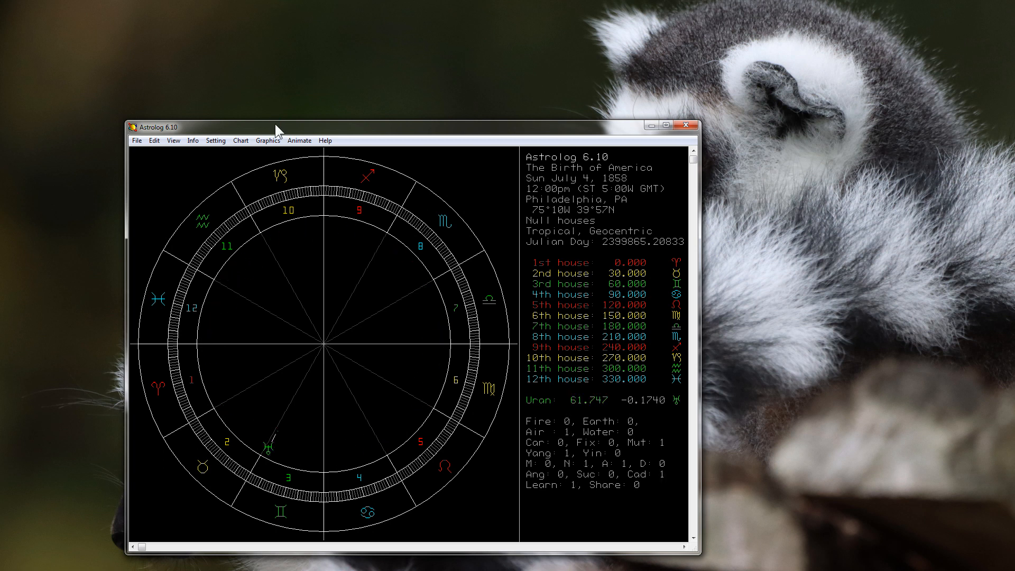
mouse_move(622, 198)
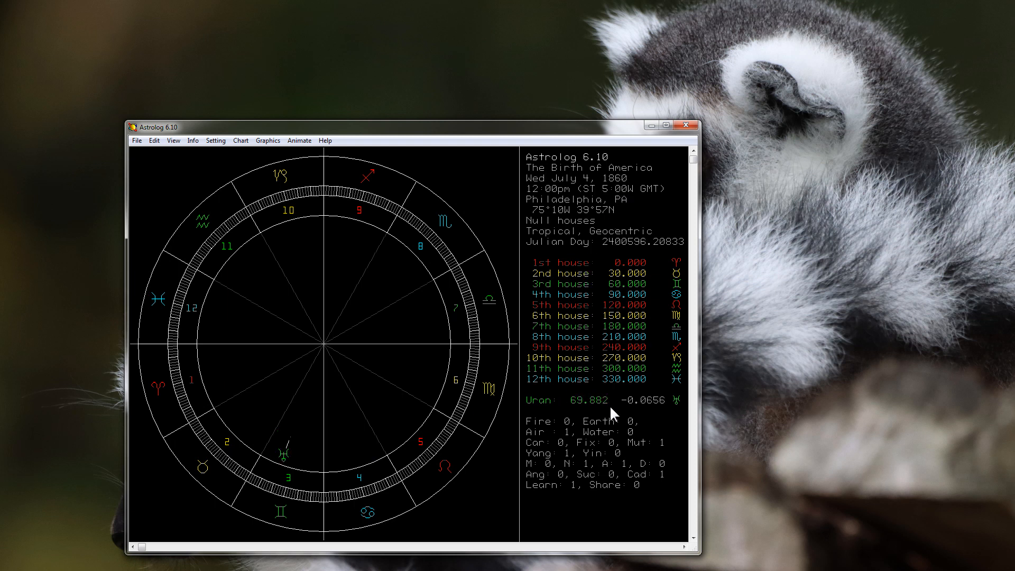
mouse_move(569, 223)
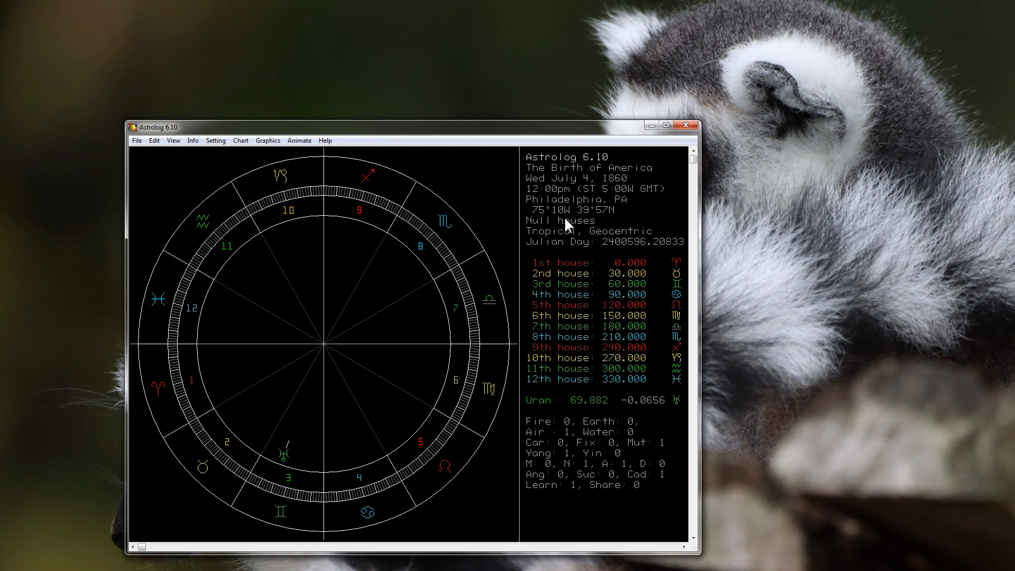
mouse_move(622, 188)
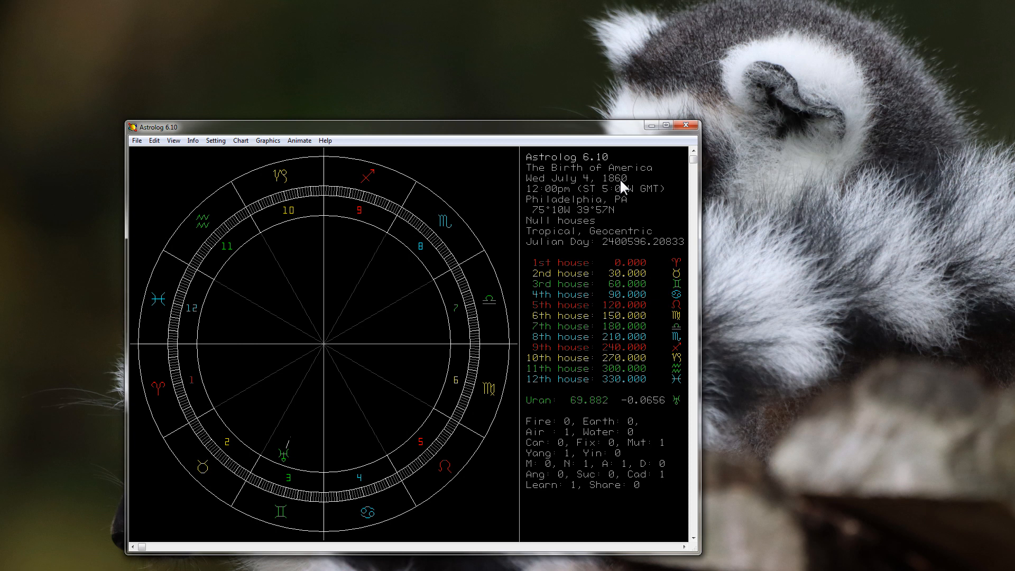
mouse_move(283, 421)
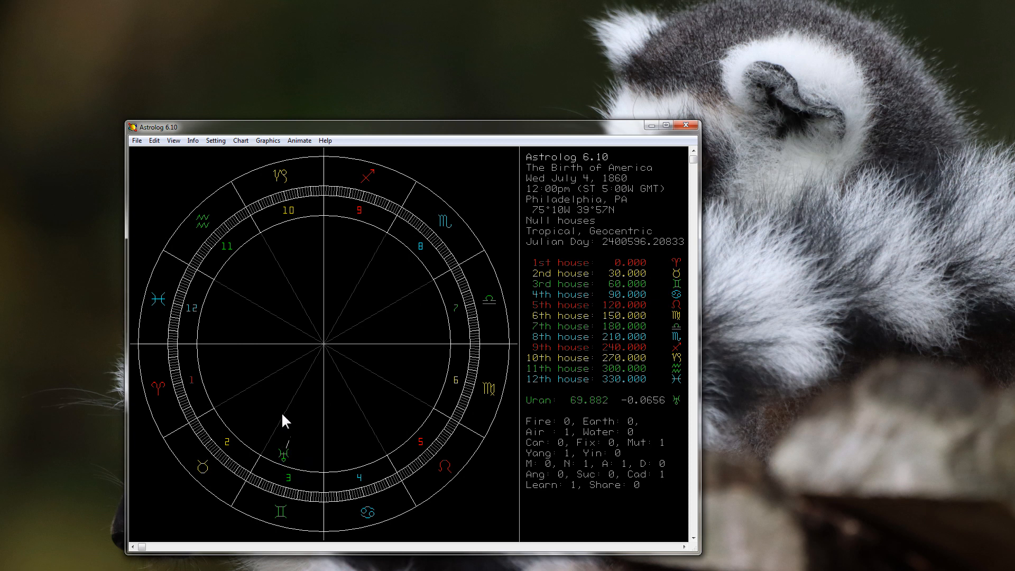
mouse_move(319, 460)
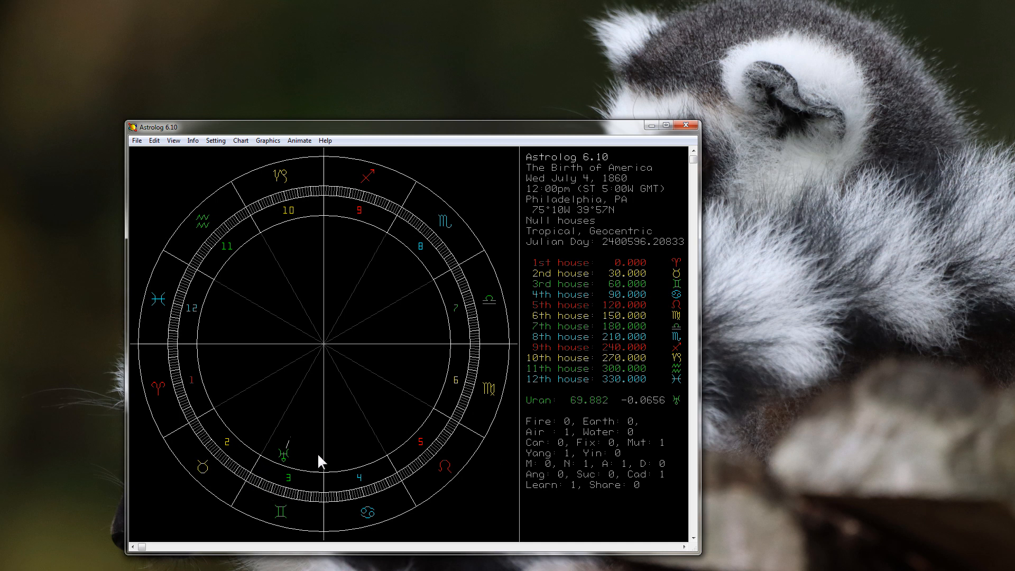
mouse_move(387, 145)
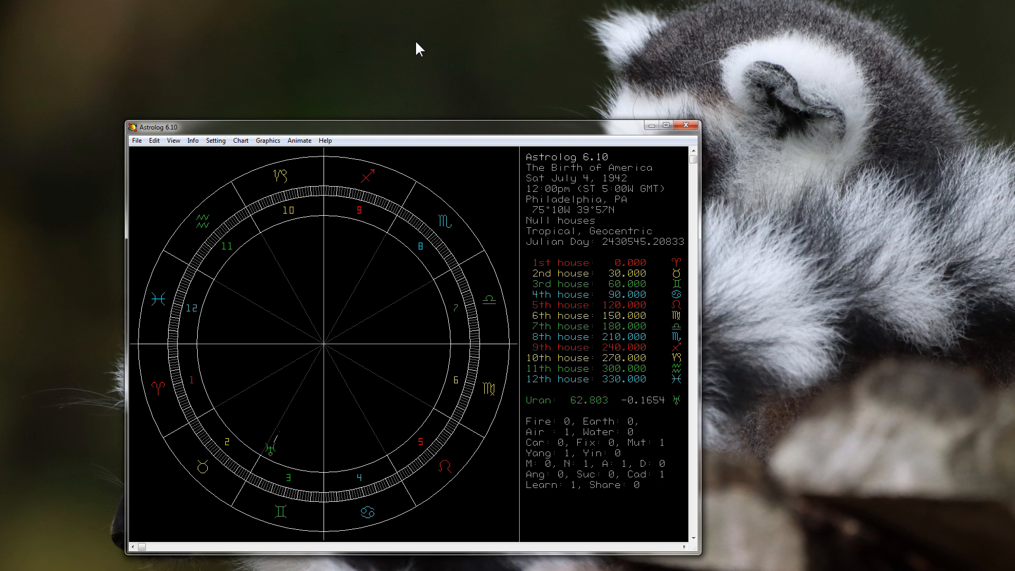
mouse_move(605, 190)
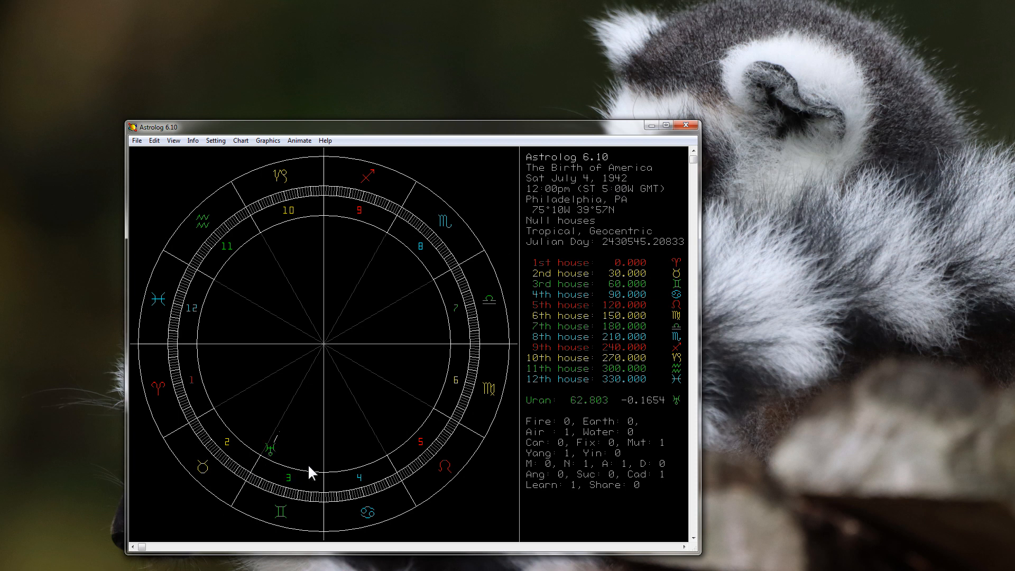
mouse_move(628, 251)
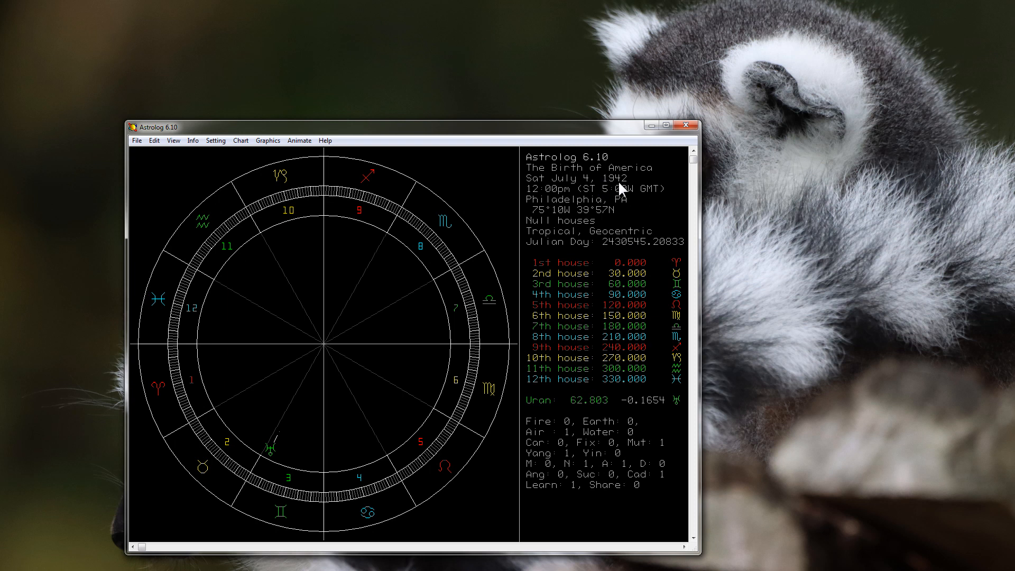
mouse_move(579, 192)
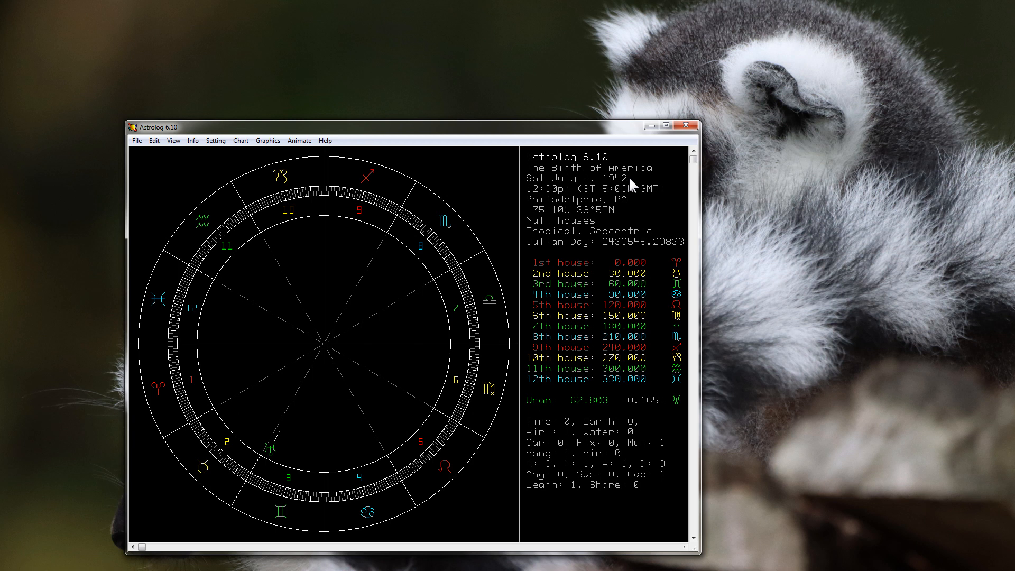
mouse_move(501, 163)
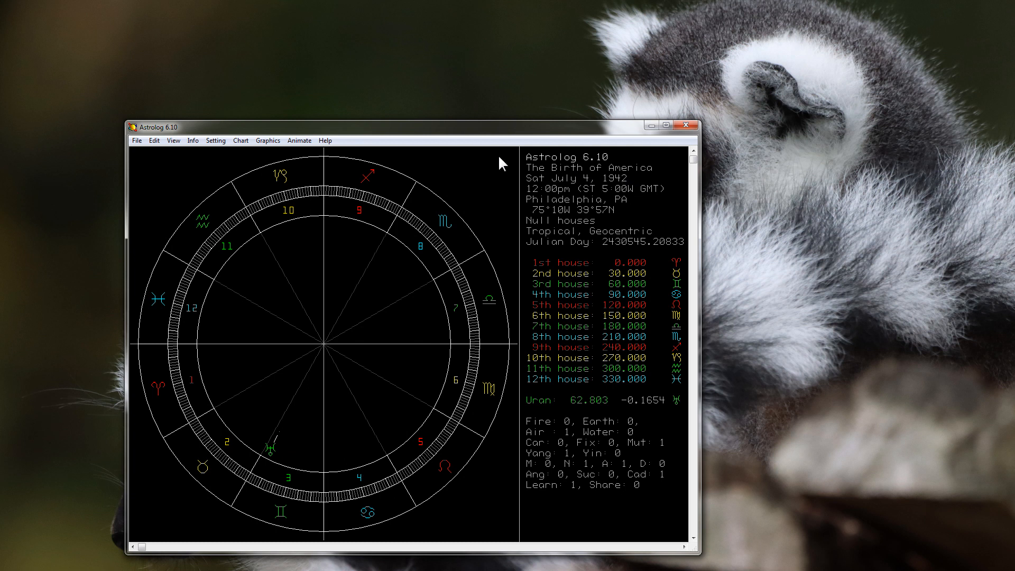
mouse_move(609, 138)
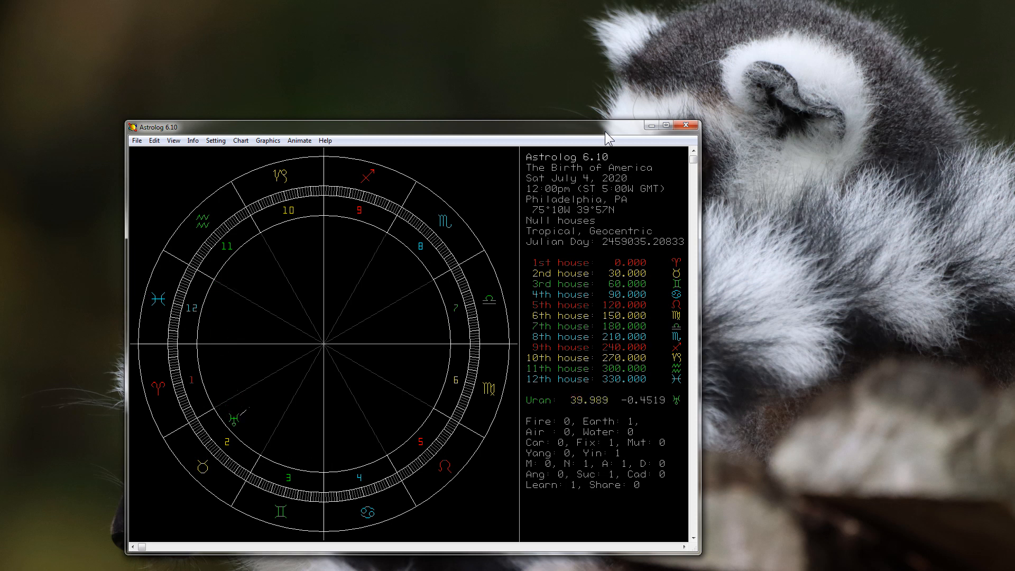
mouse_move(252, 410)
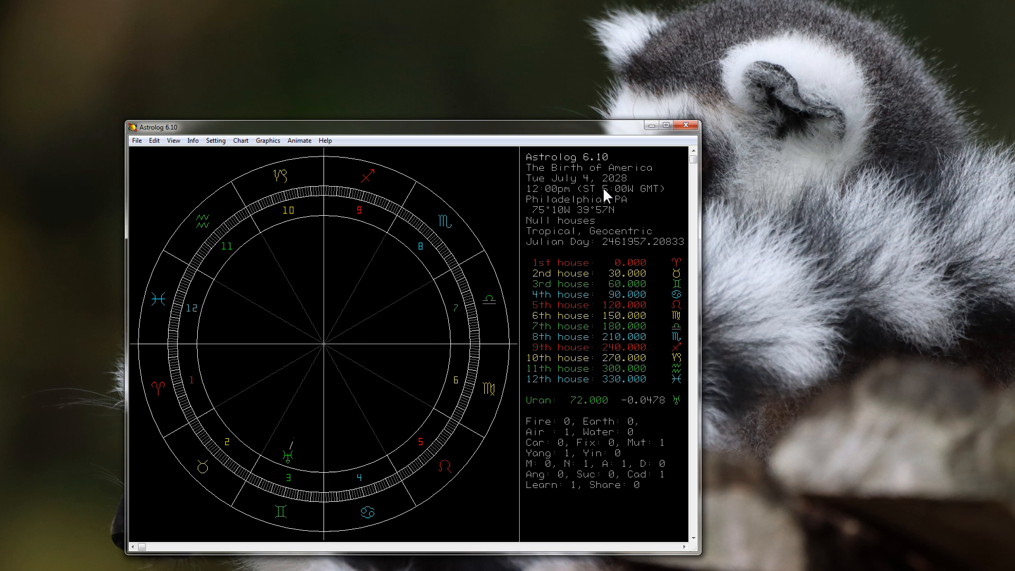
mouse_move(304, 440)
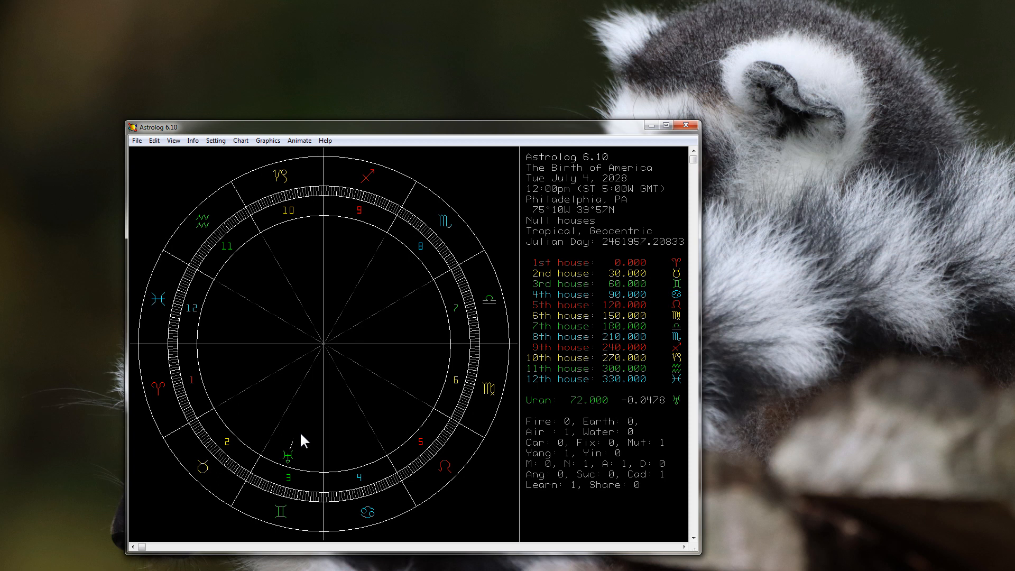
mouse_move(296, 442)
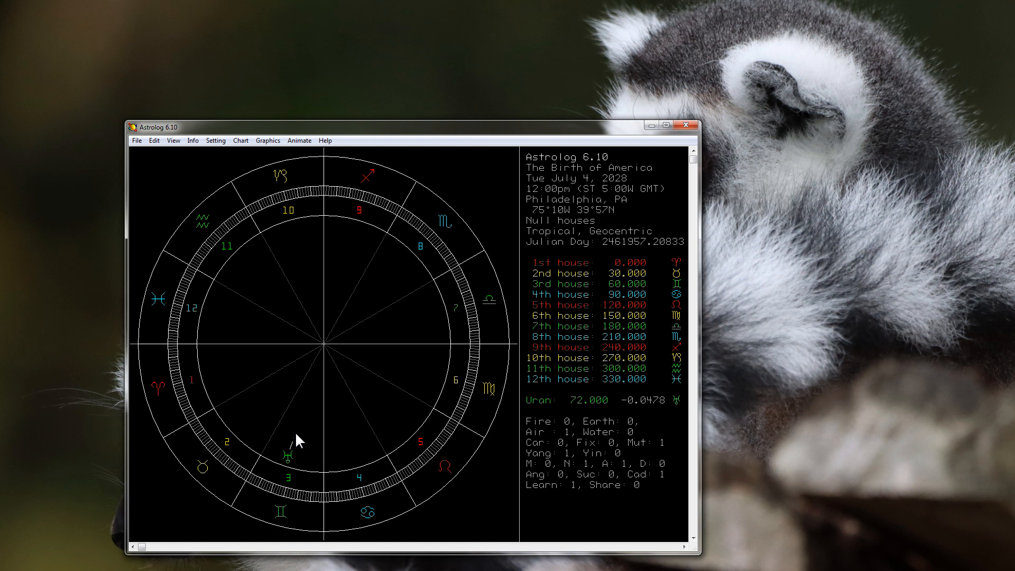
mouse_move(366, 442)
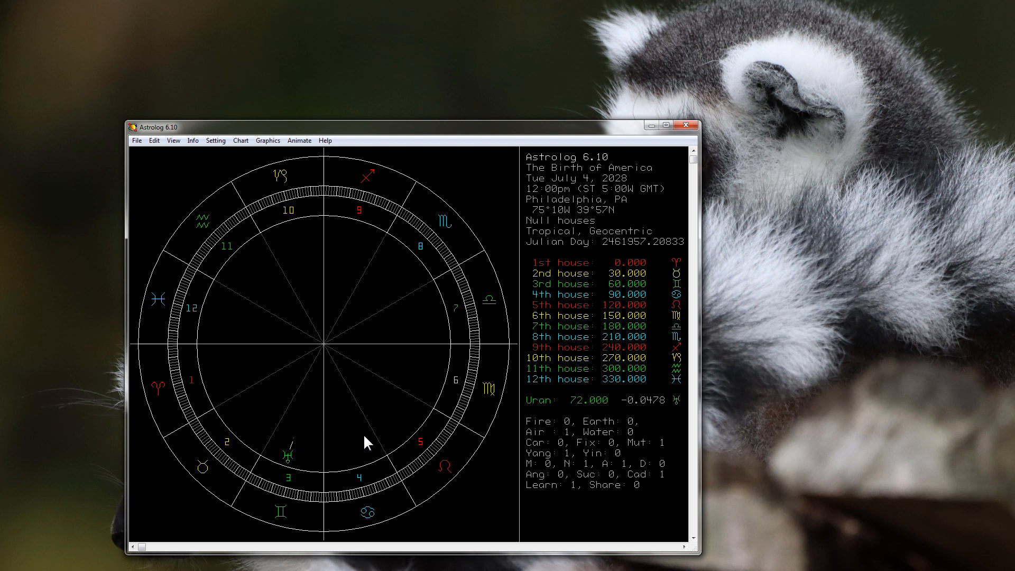
mouse_move(342, 470)
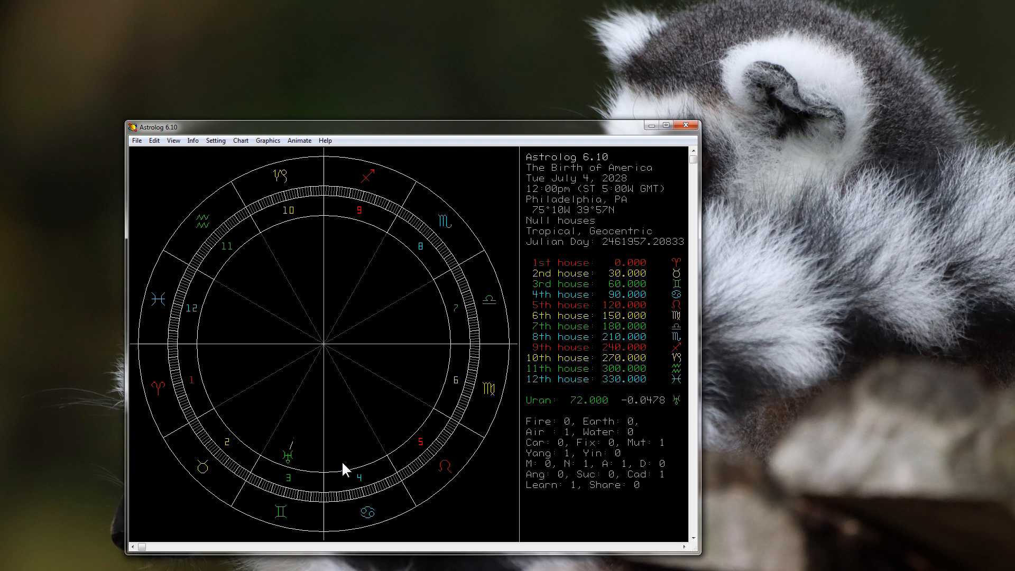
mouse_move(303, 484)
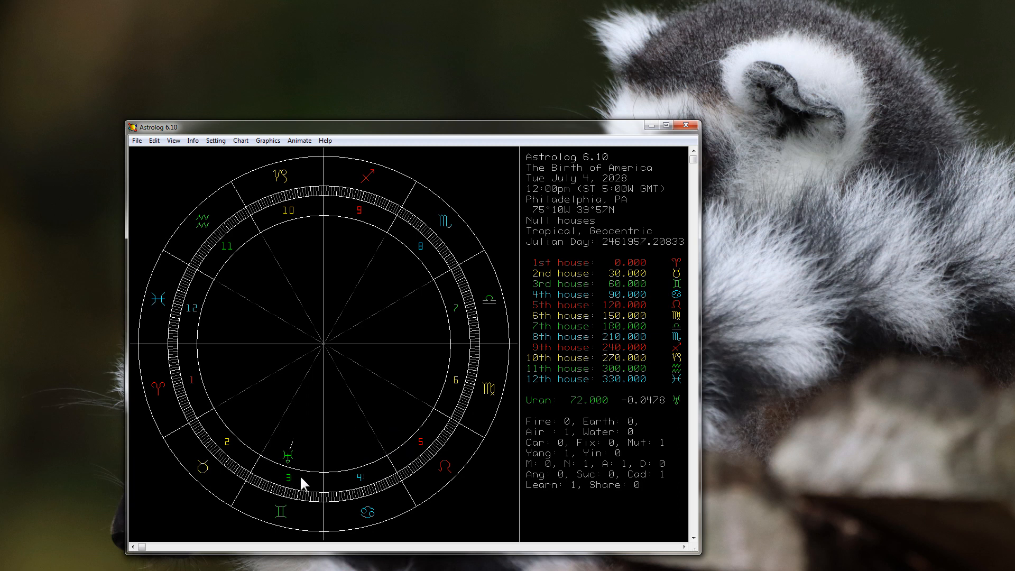
mouse_move(246, 460)
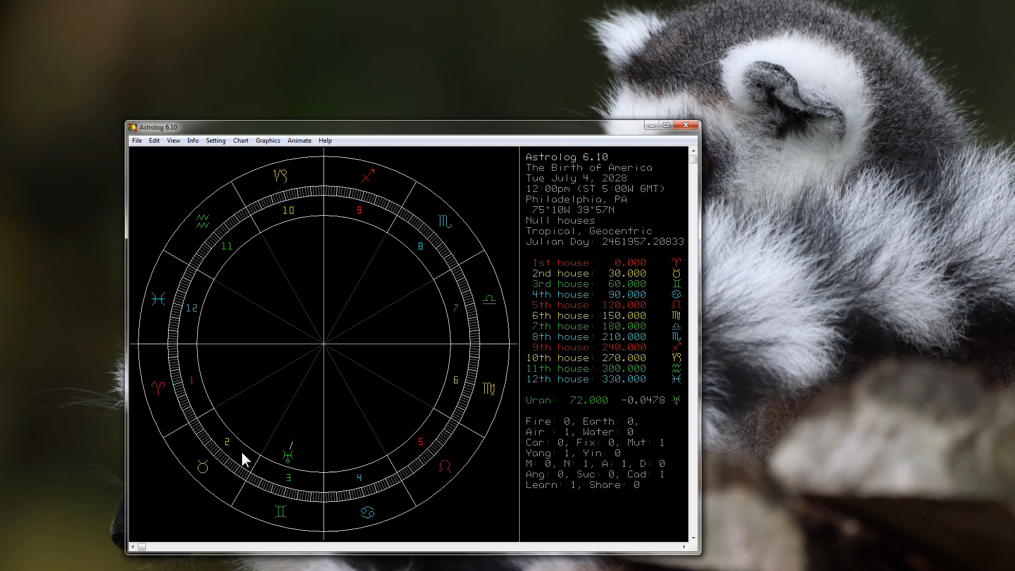
mouse_move(323, 433)
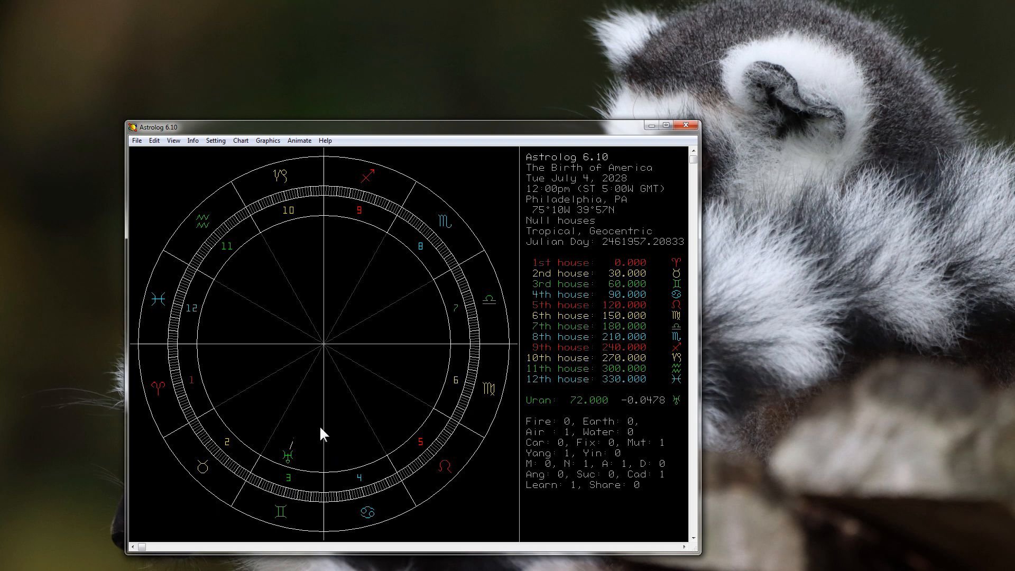
mouse_move(262, 458)
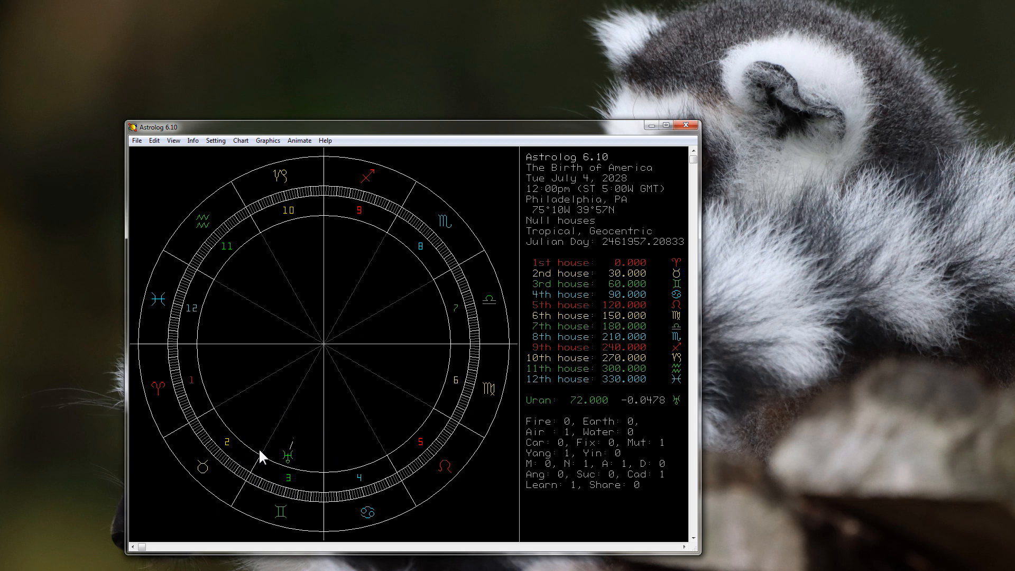
mouse_move(471, 308)
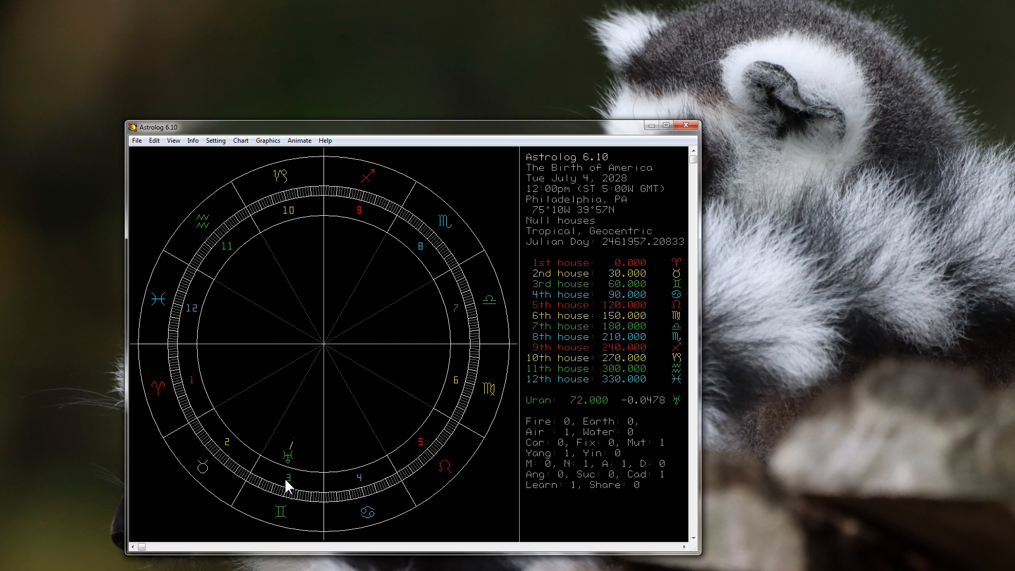
mouse_move(313, 479)
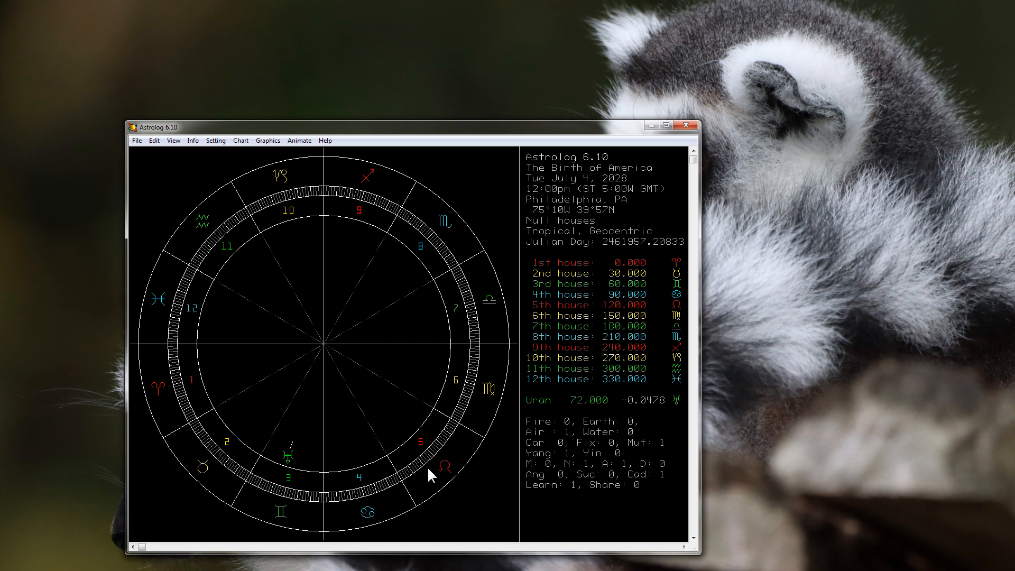
mouse_move(396, 426)
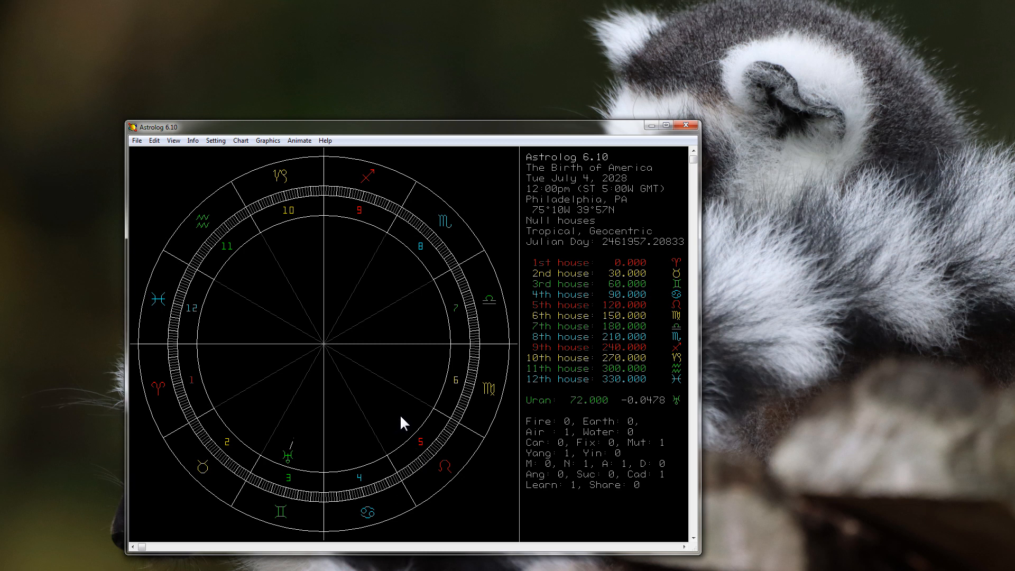
mouse_move(404, 426)
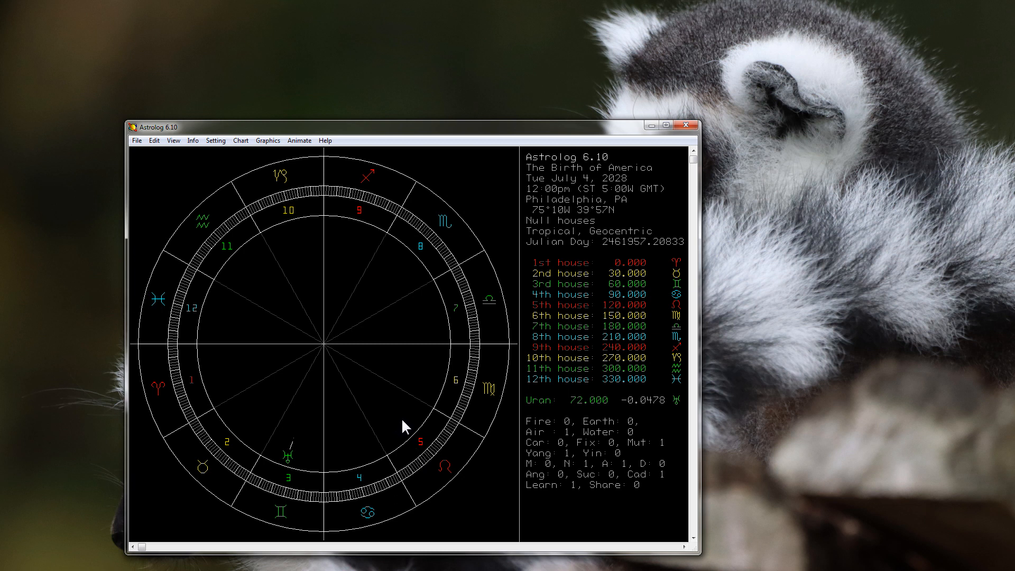
mouse_move(413, 425)
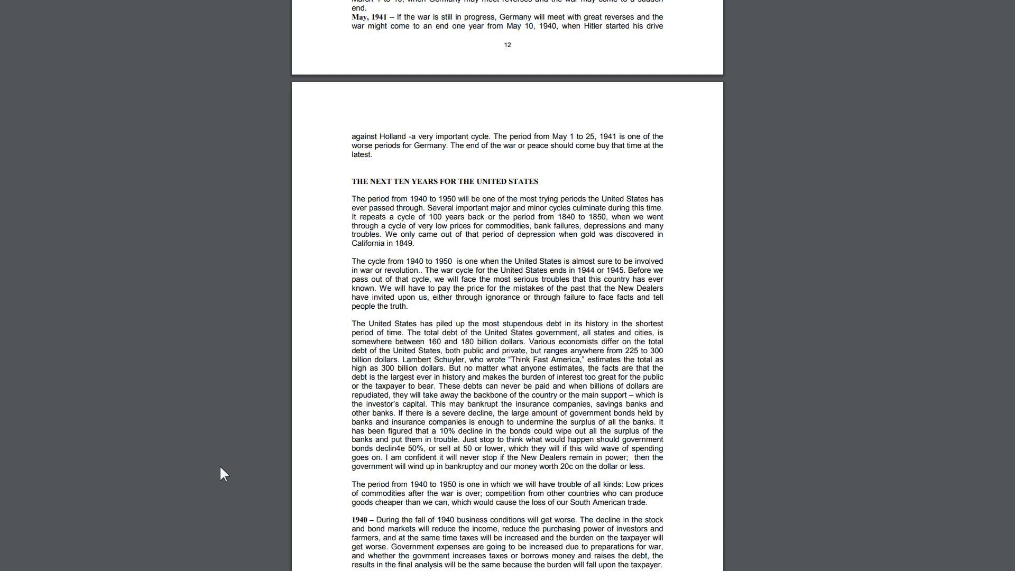
mouse_move(236, 426)
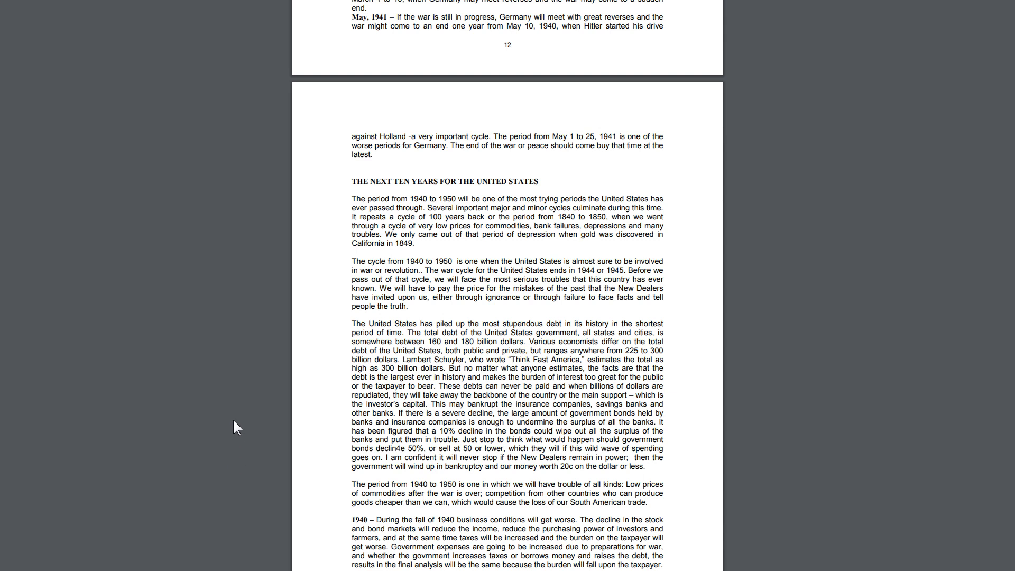
mouse_move(237, 375)
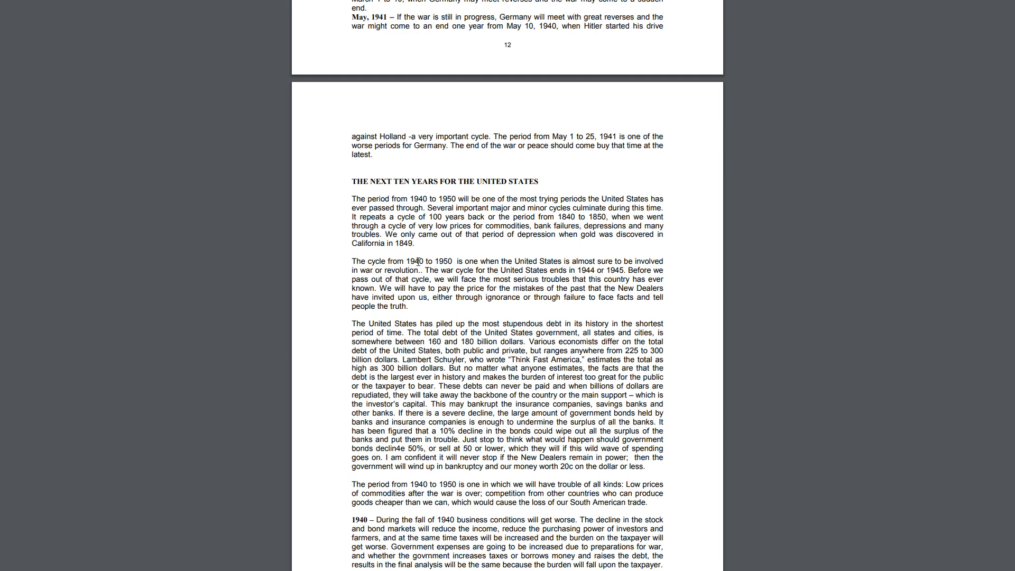
mouse_move(495, 261)
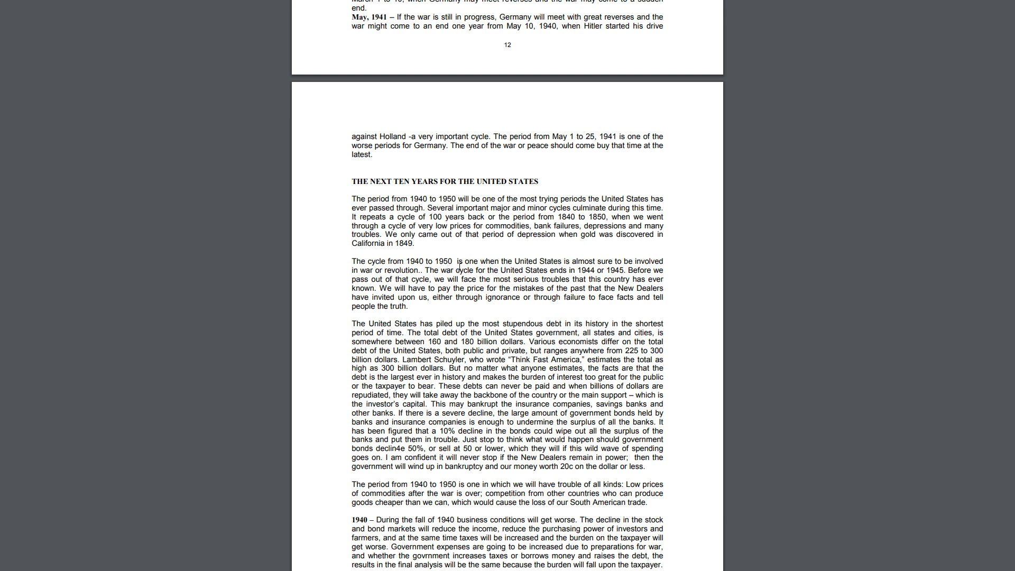
mouse_move(590, 270)
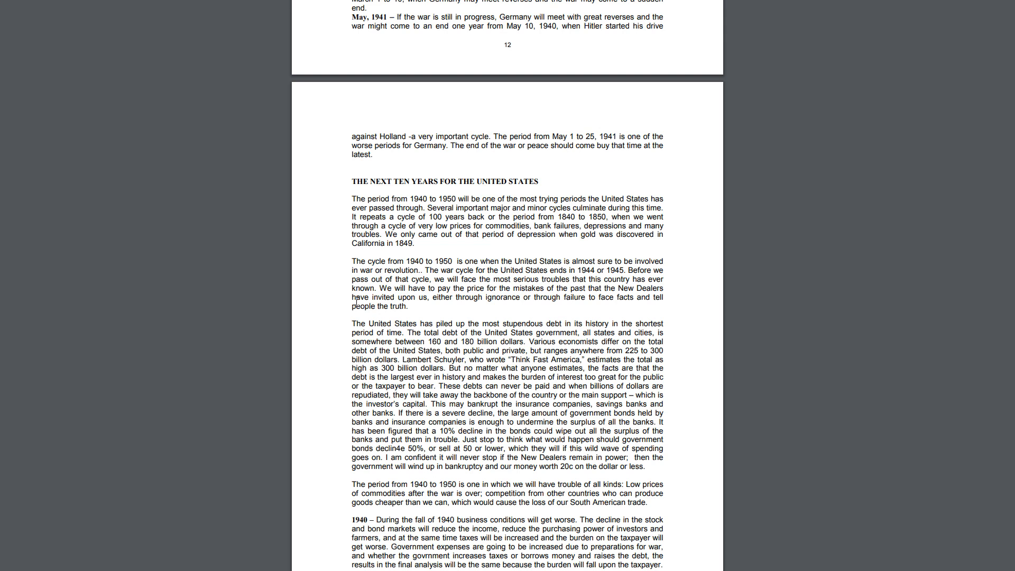
mouse_move(462, 286)
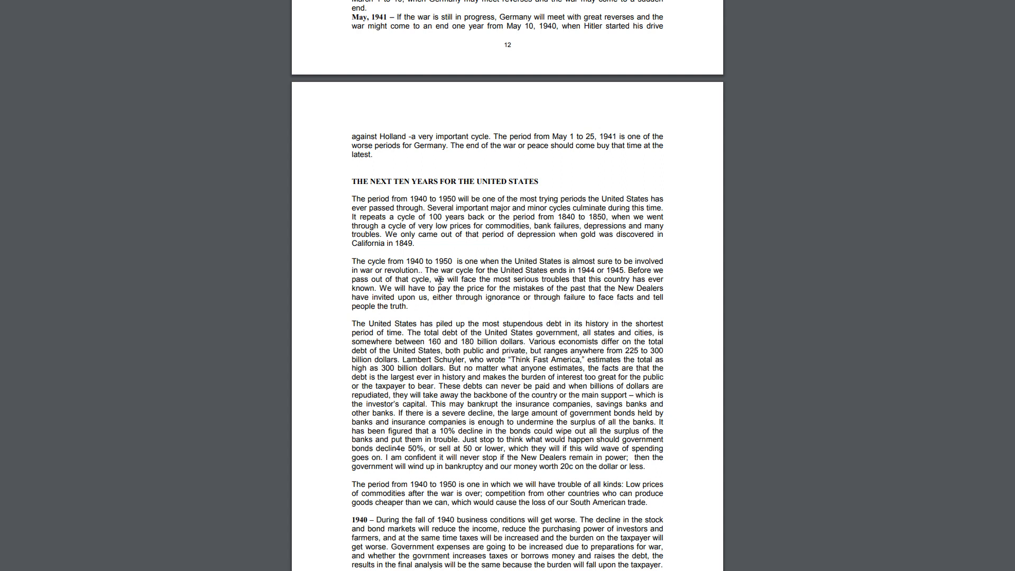
mouse_move(625, 299)
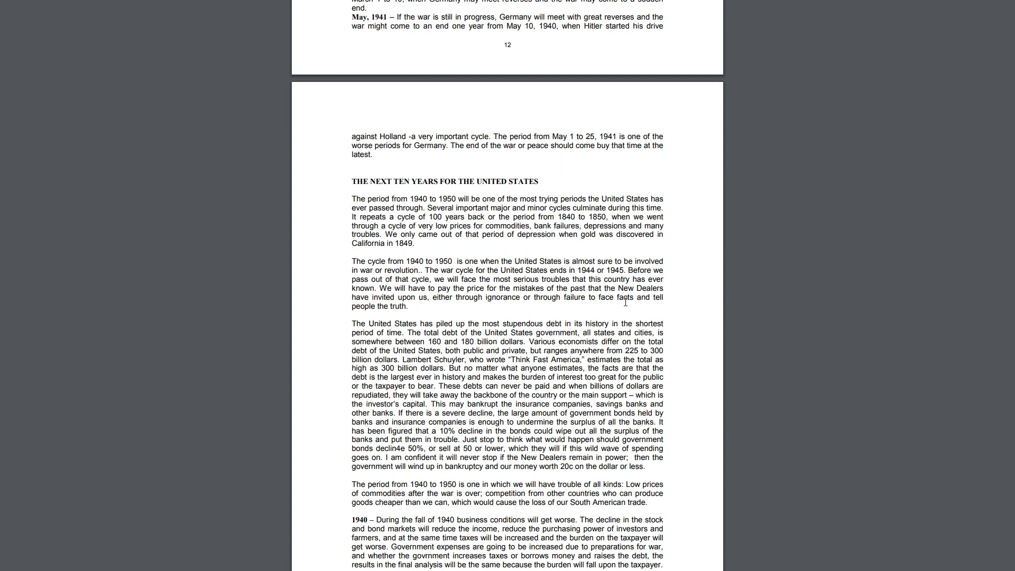
mouse_move(374, 269)
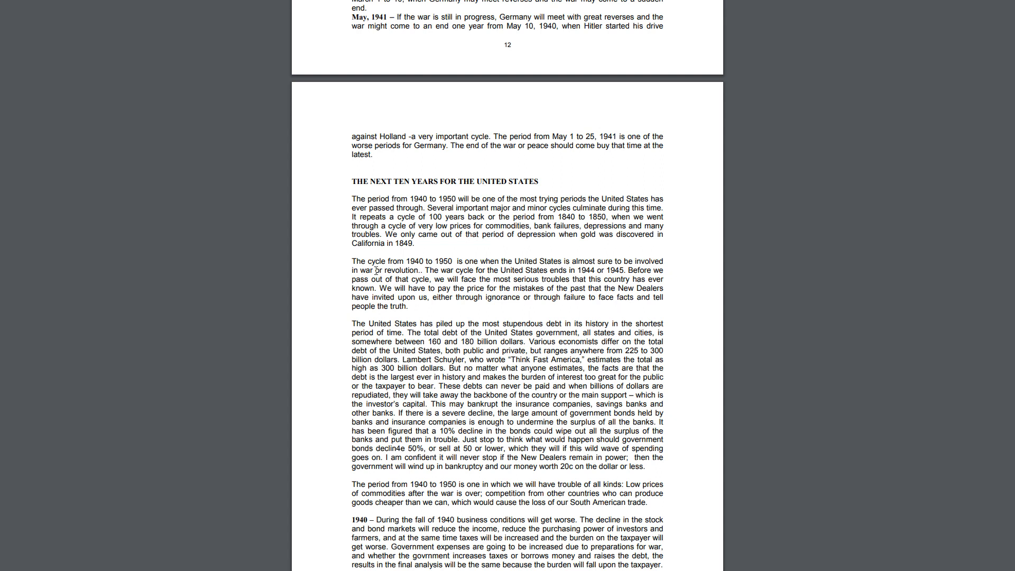
Select the word 'revolution' in the 1940-1950 war-cycle forecast paragraph
drag(349, 261, 580, 280)
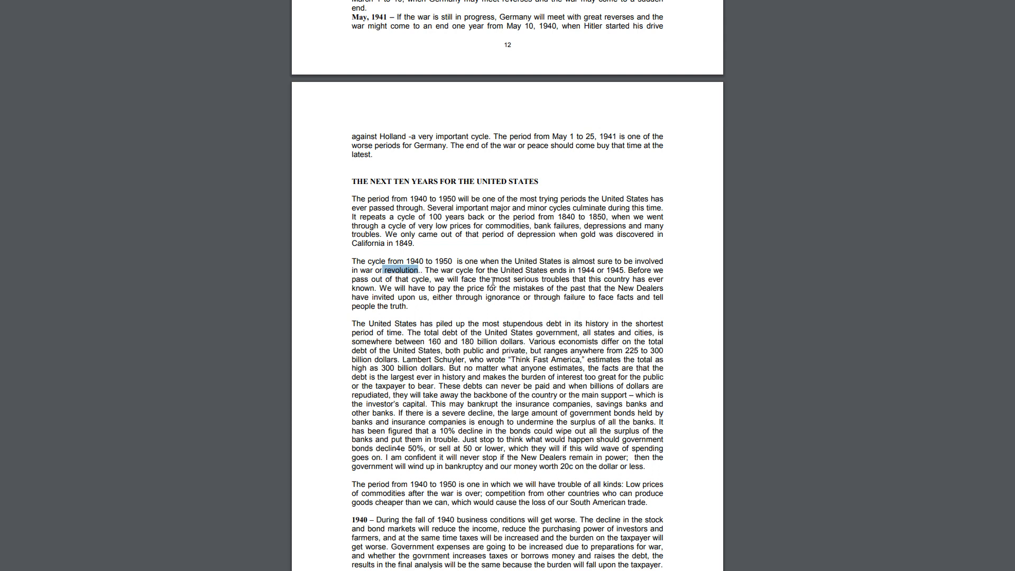
mouse_move(457, 285)
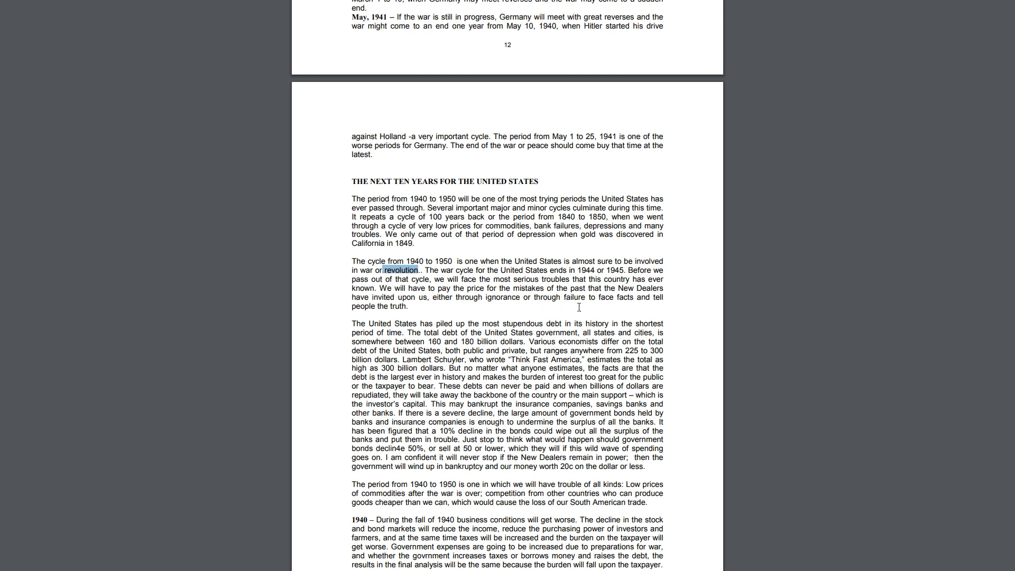
click(400, 269)
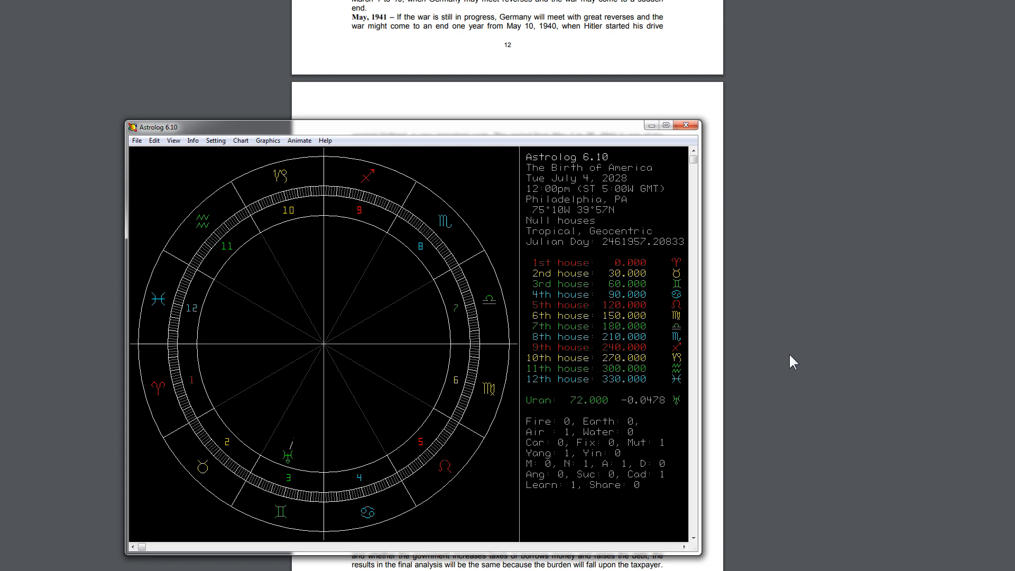
mouse_move(287, 423)
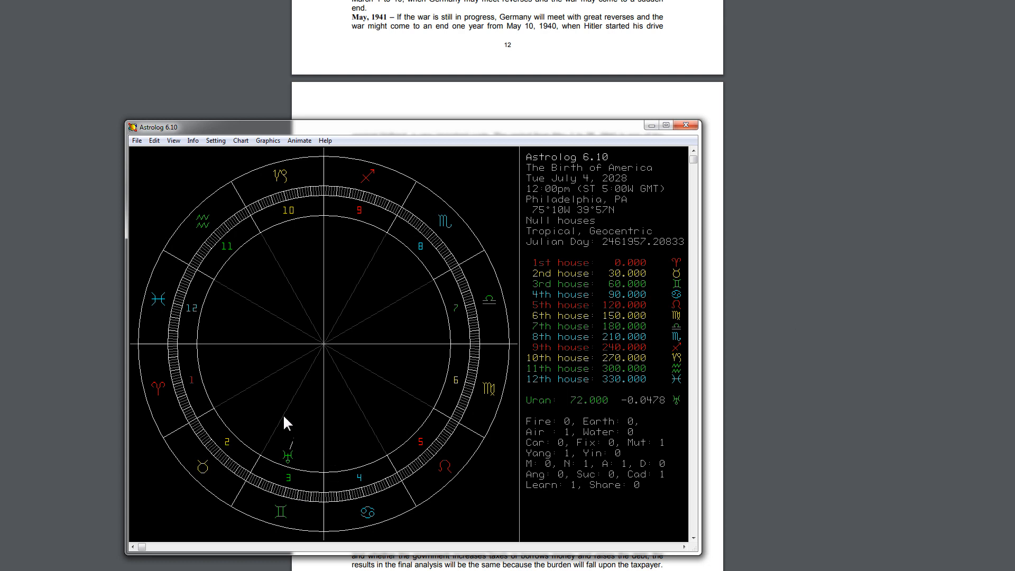
mouse_move(278, 432)
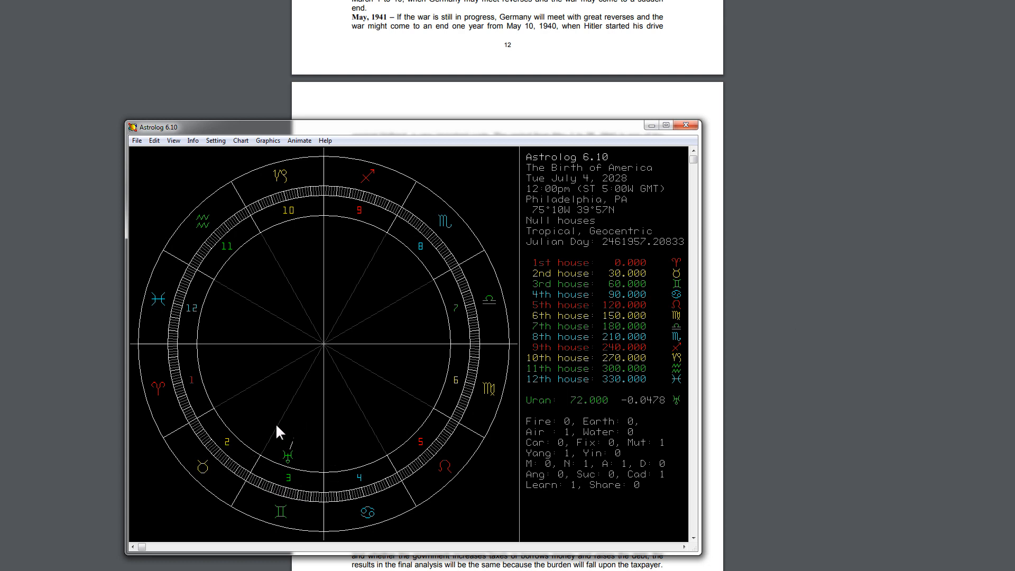
mouse_move(262, 458)
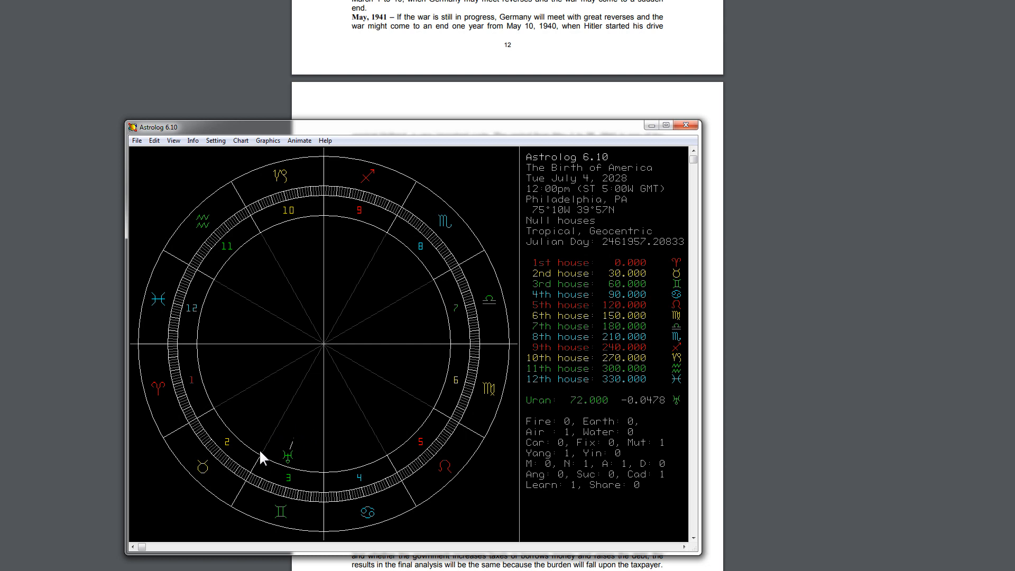
mouse_move(267, 493)
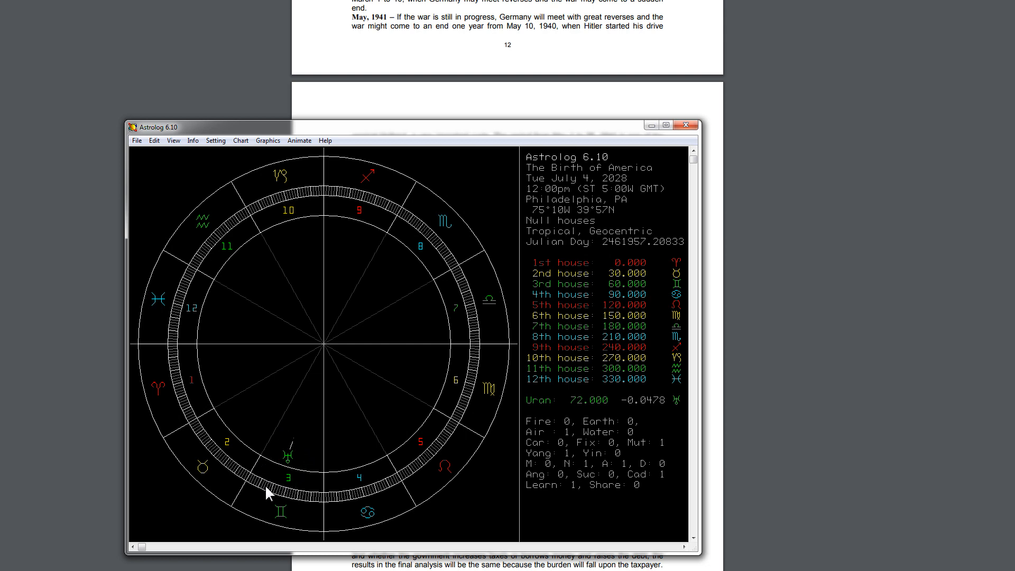
mouse_move(273, 501)
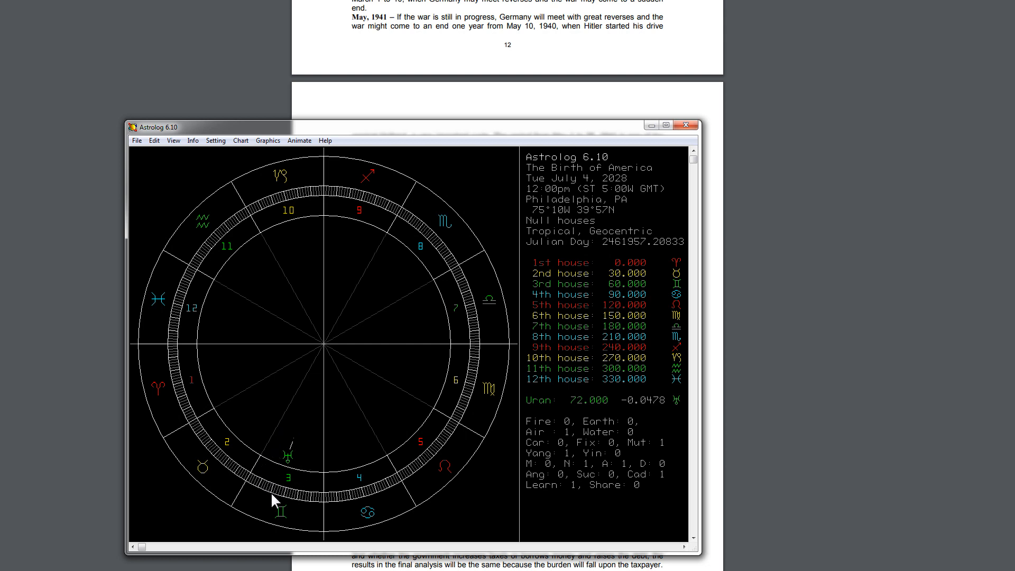
mouse_move(263, 468)
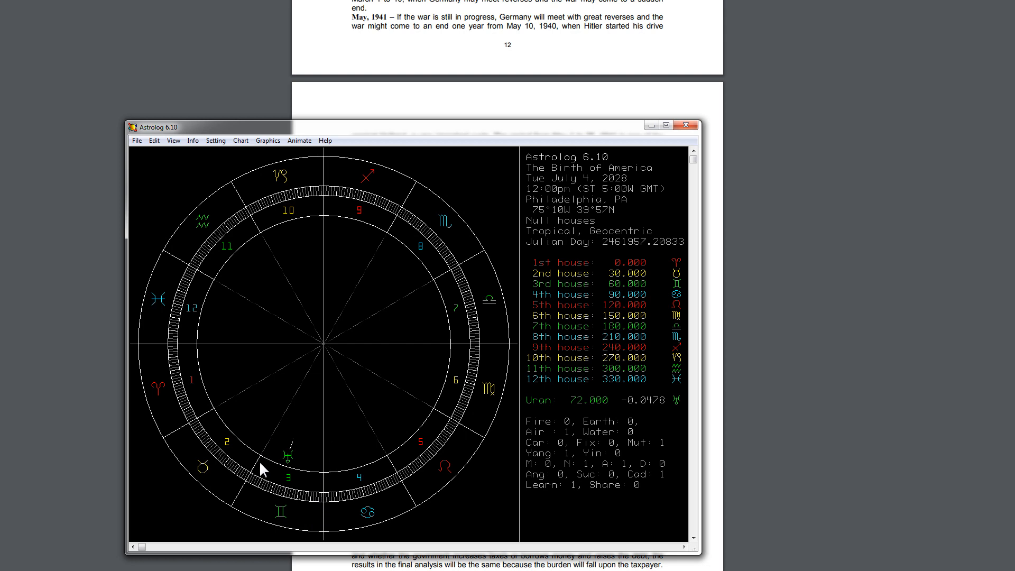
mouse_move(295, 435)
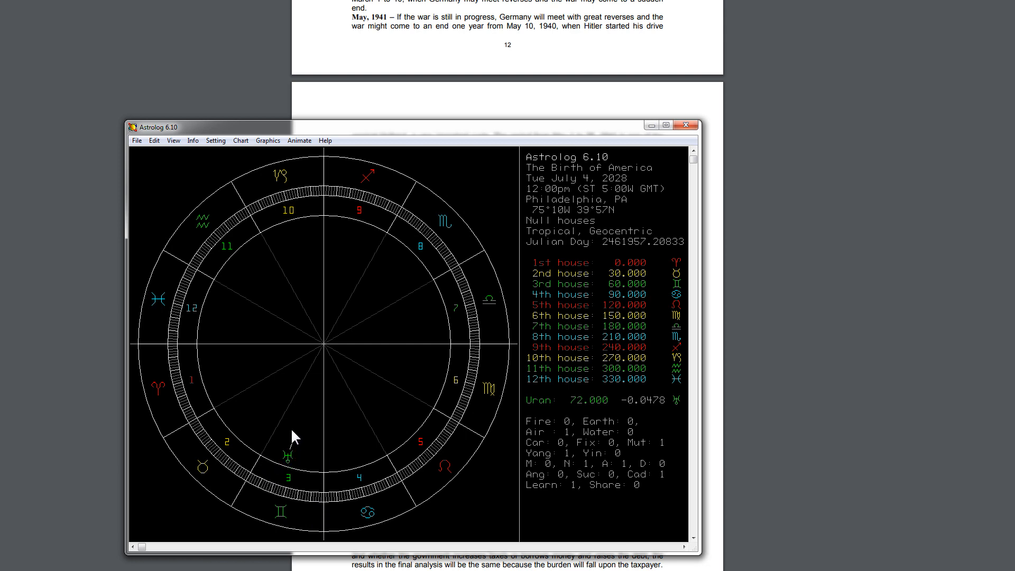
mouse_move(272, 476)
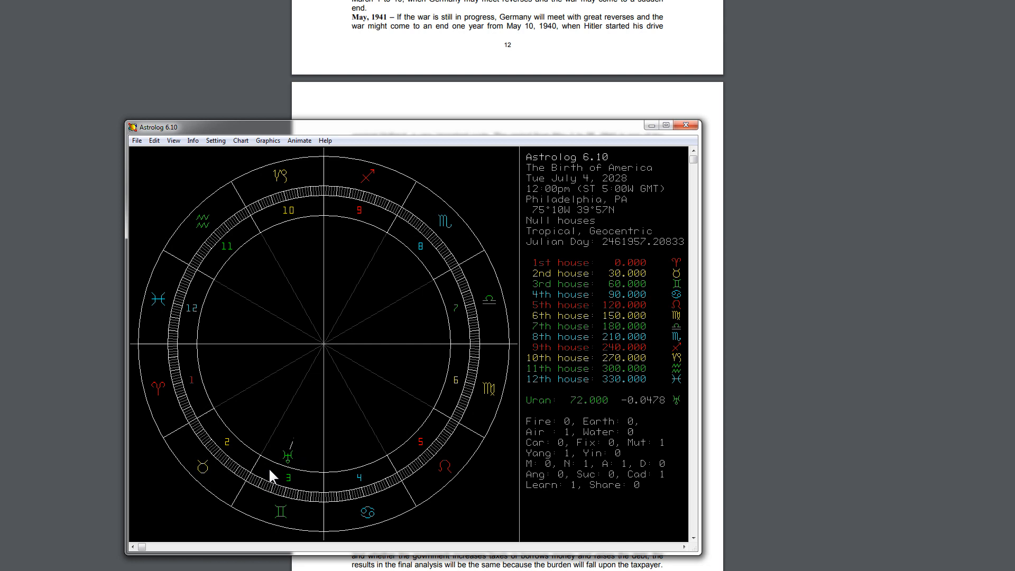
mouse_move(327, 482)
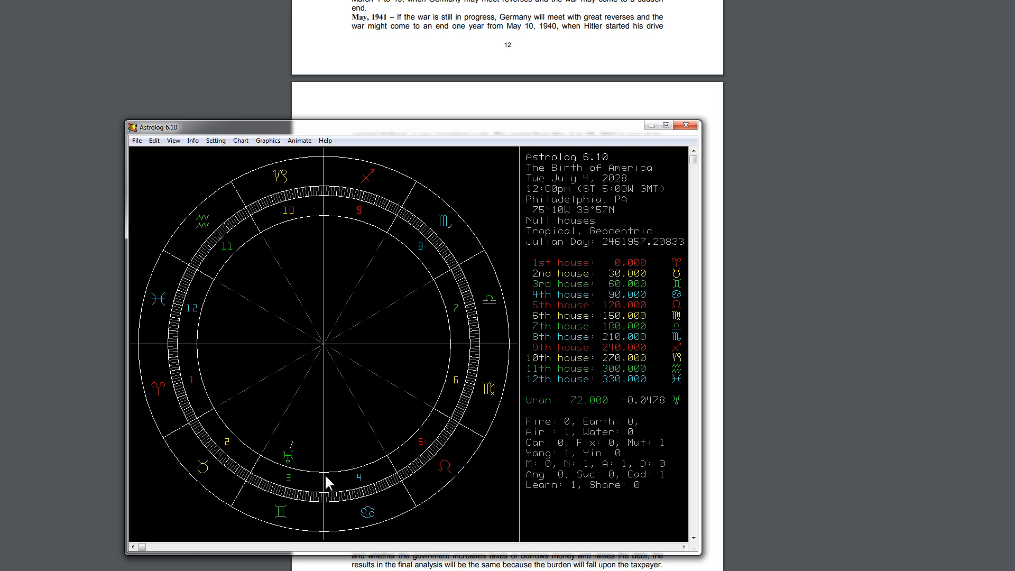
mouse_move(853, 301)
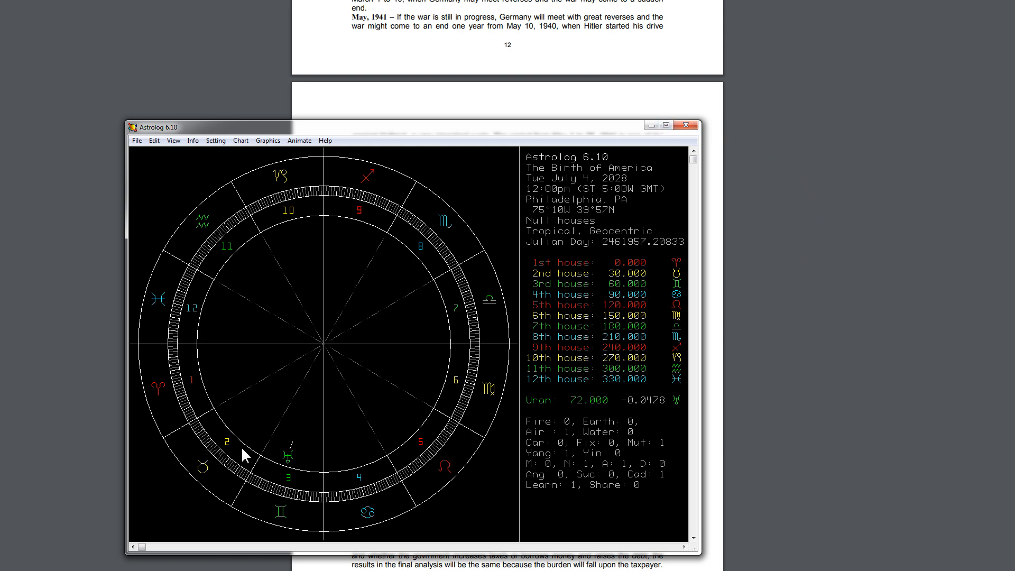
mouse_move(298, 438)
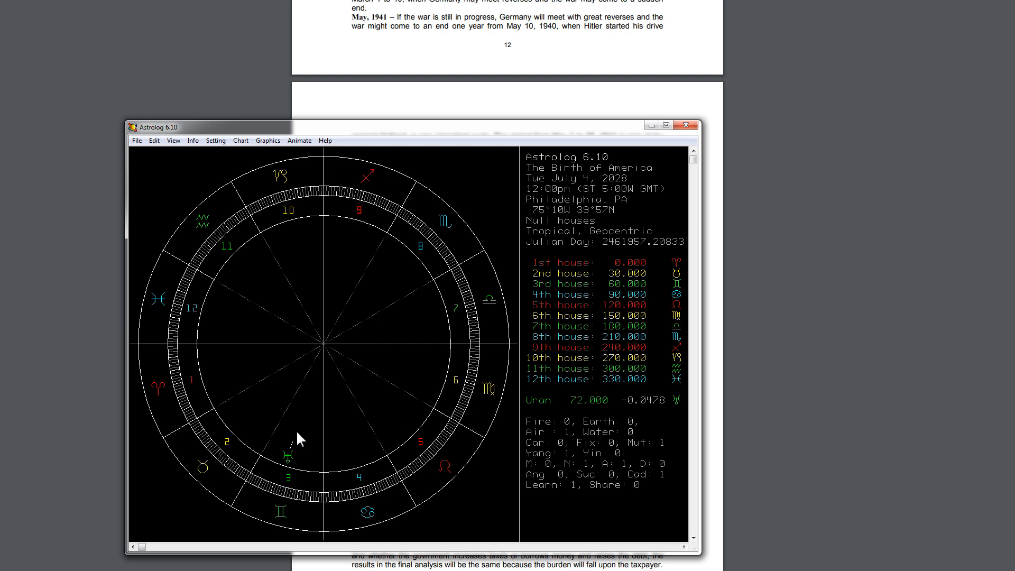
mouse_move(553, 337)
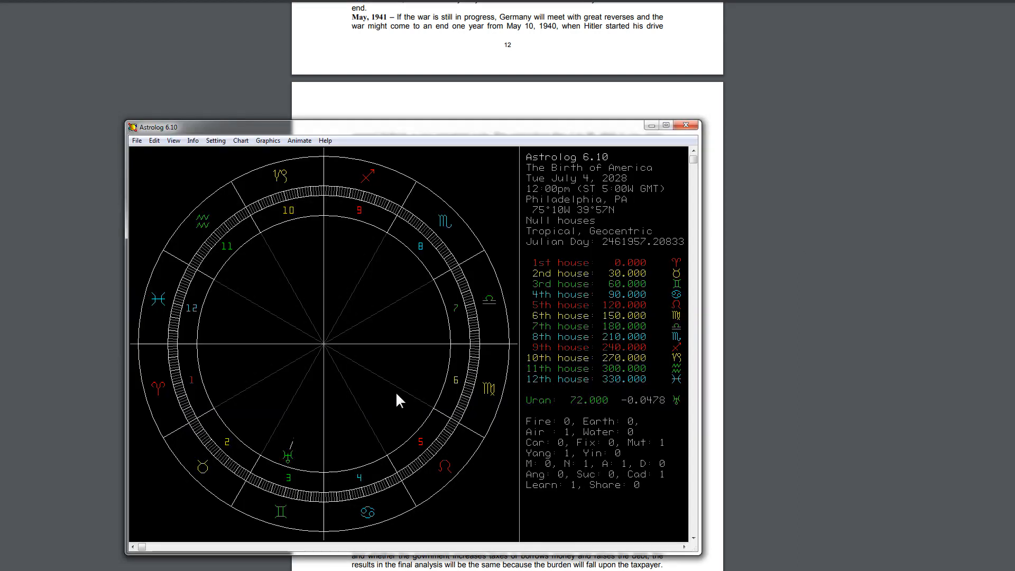
mouse_move(314, 458)
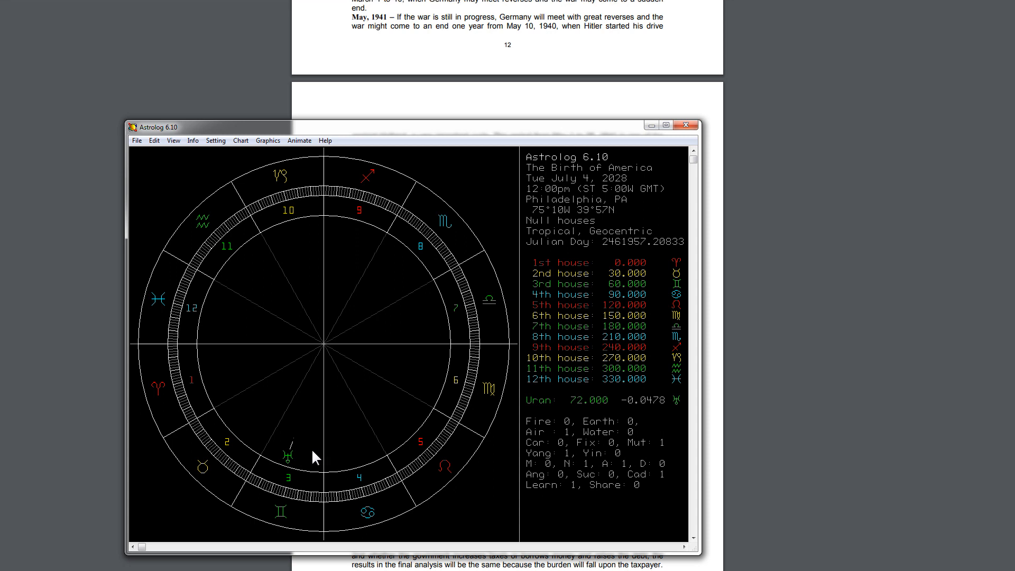
mouse_move(308, 472)
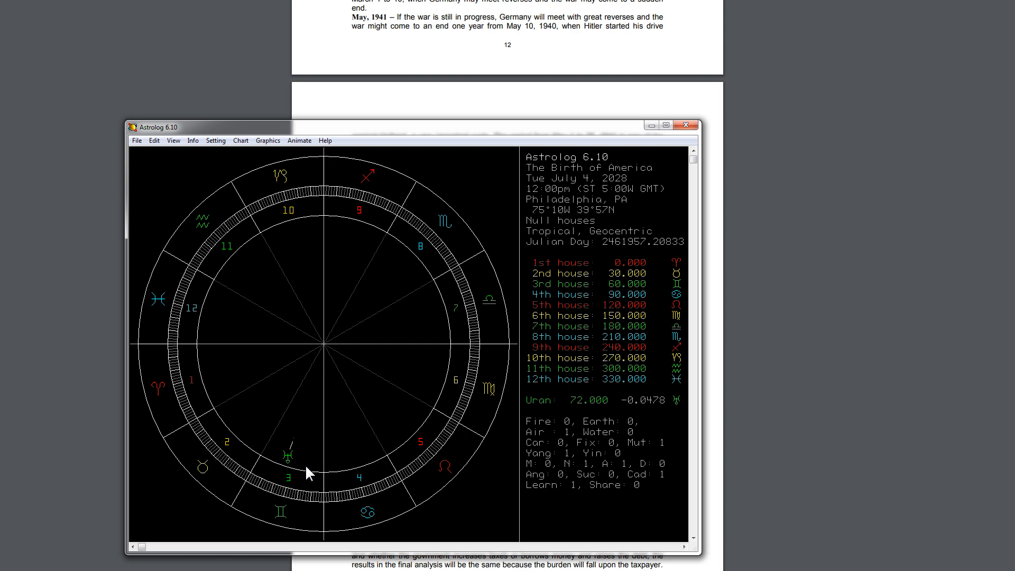
mouse_move(304, 469)
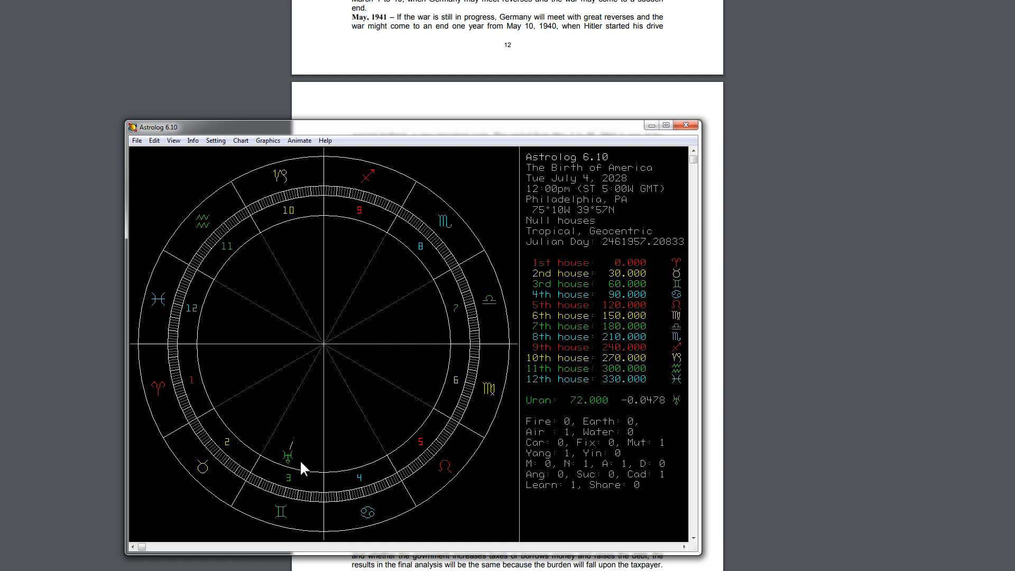
mouse_move(272, 467)
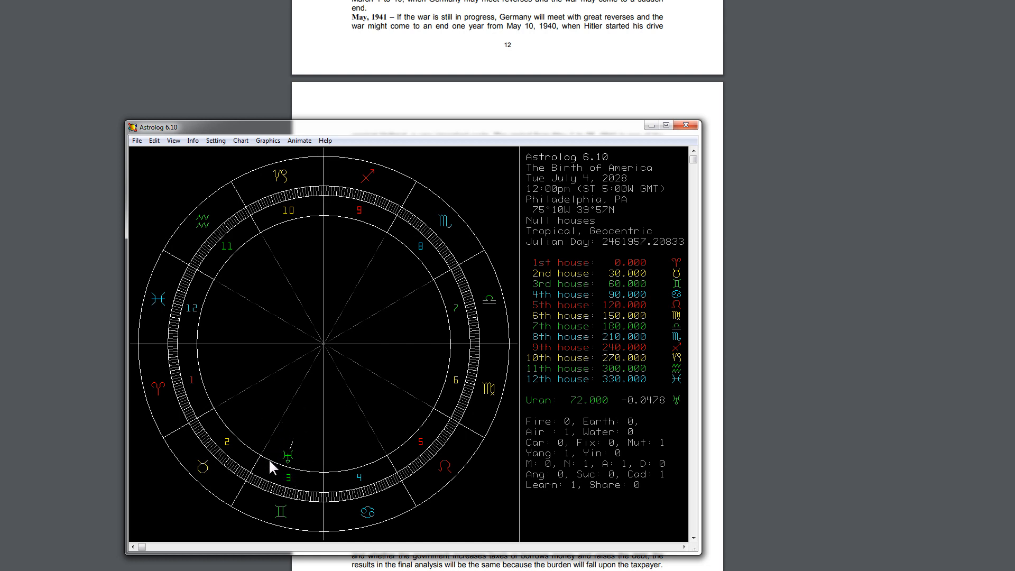
mouse_move(310, 475)
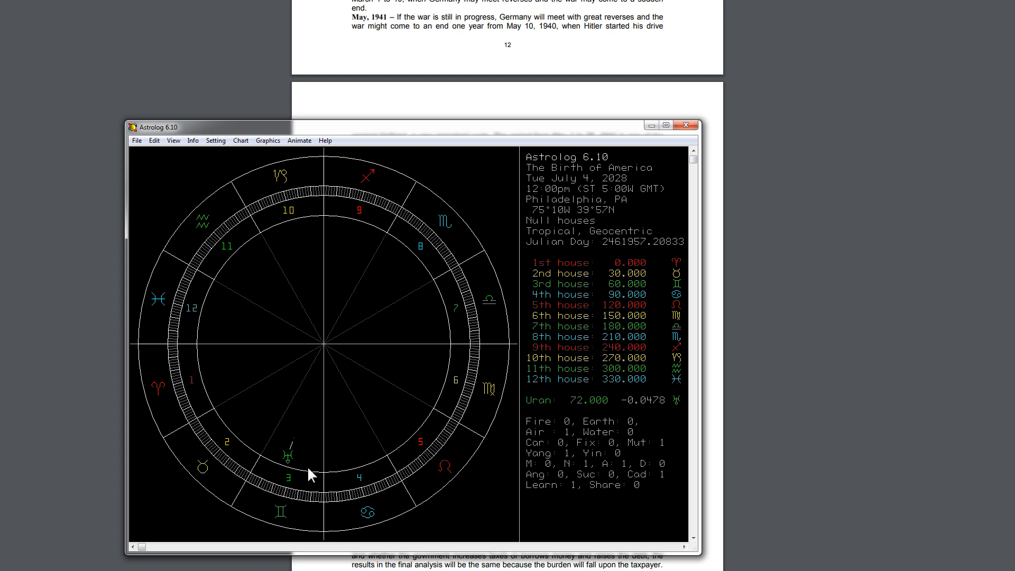
mouse_move(311, 421)
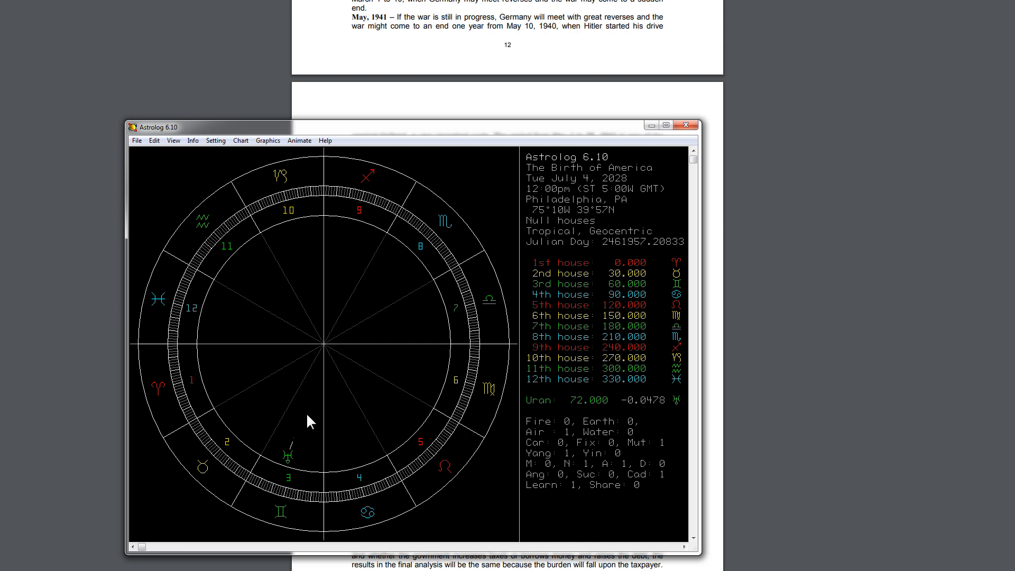
mouse_move(593, 406)
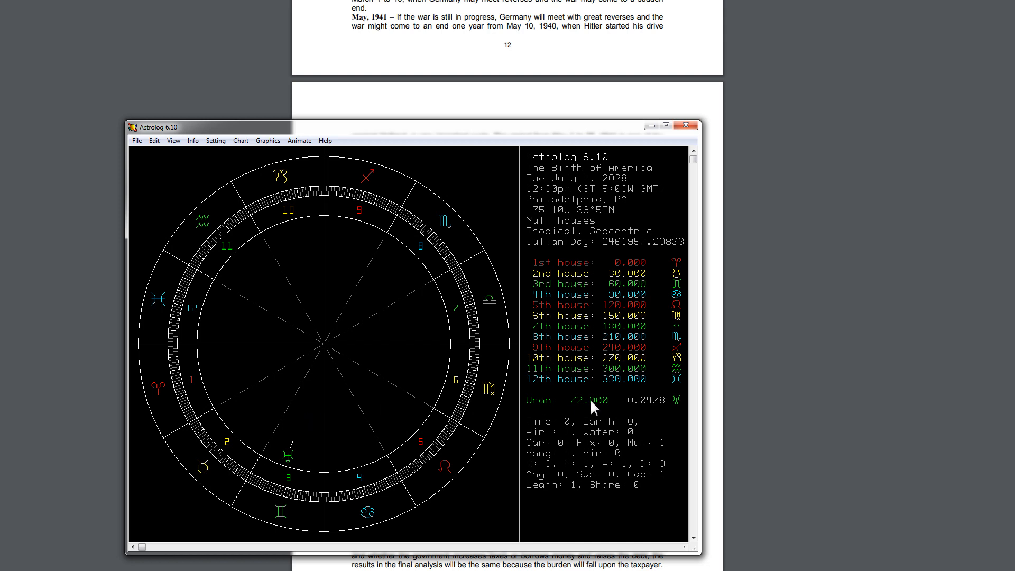
mouse_move(748, 405)
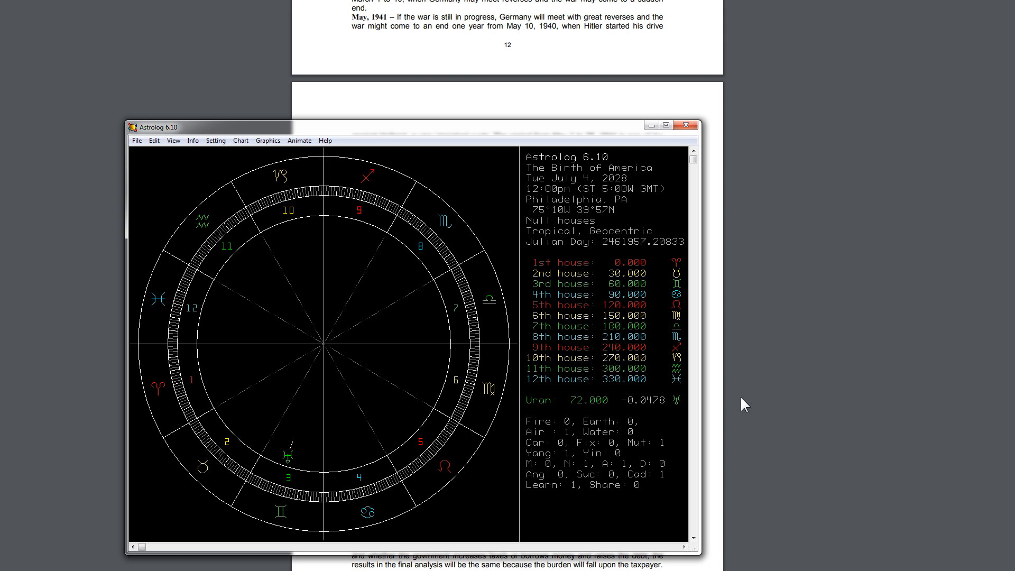
mouse_move(736, 172)
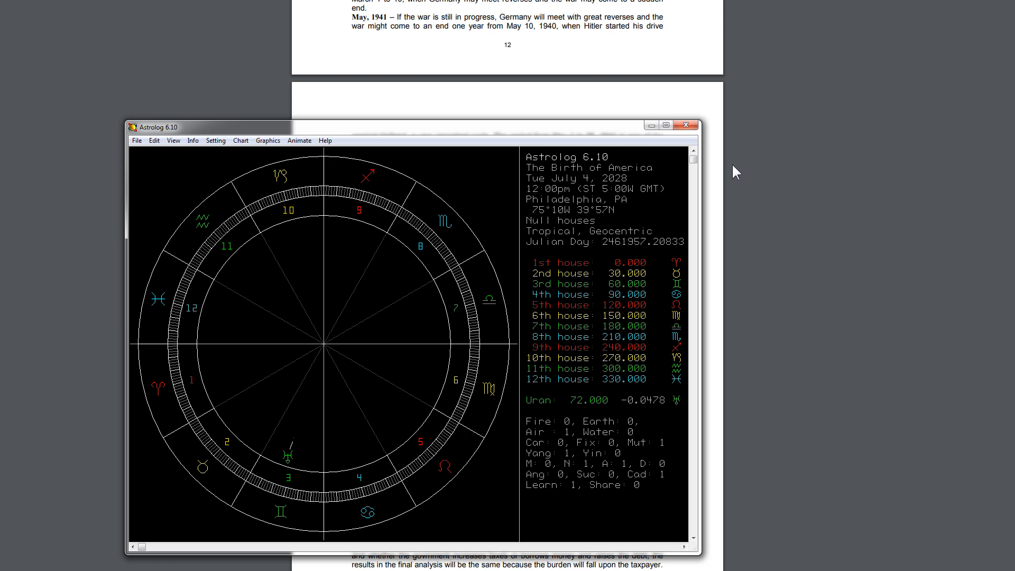
mouse_move(814, 159)
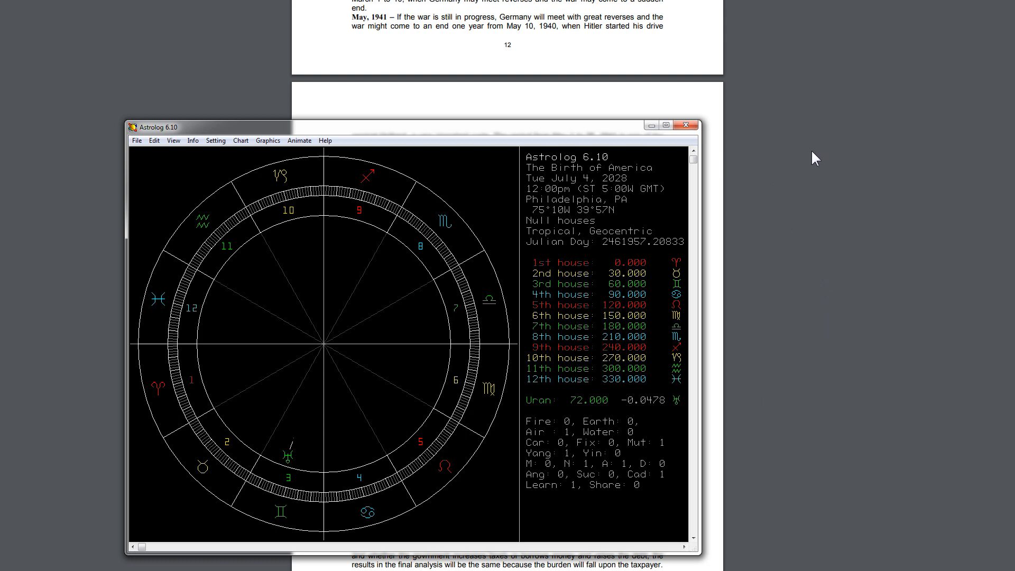